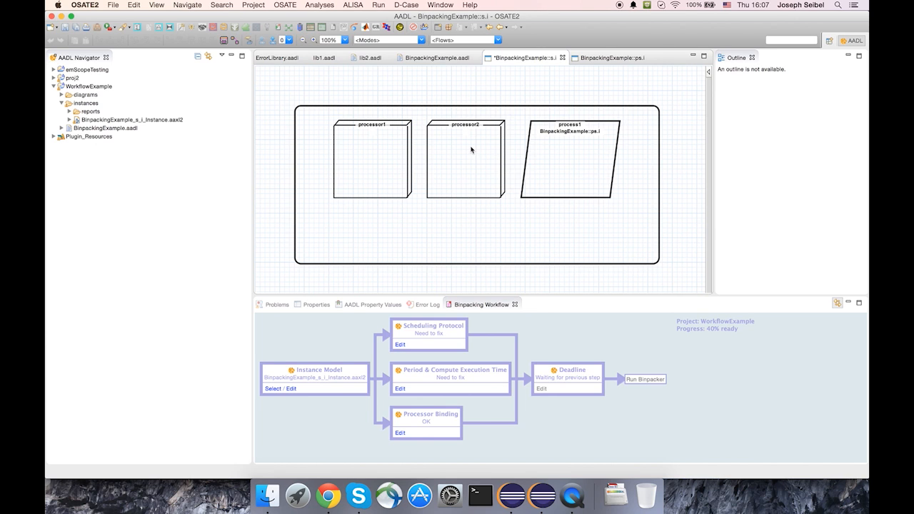
- Show the BinpackingExample.ps.i process diagram with thread1, thread2 and thread3
left_click(569, 158)
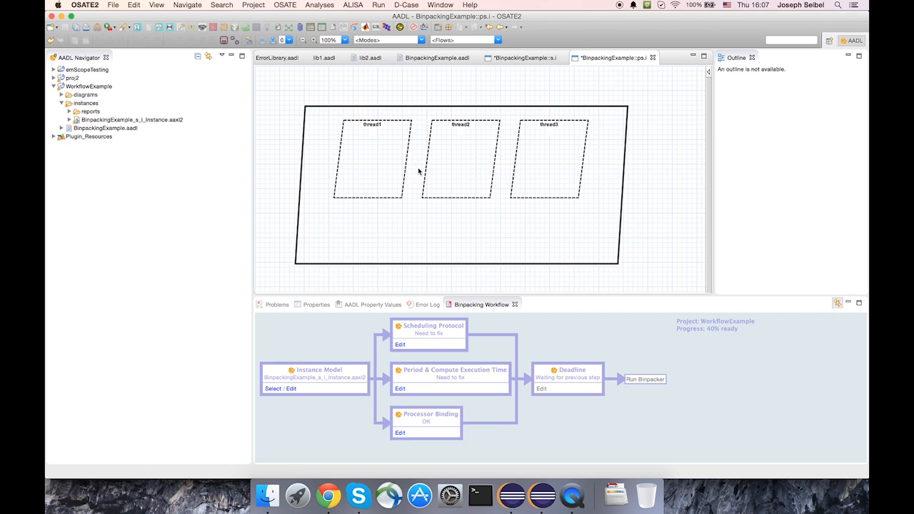
mouse_move(546, 175)
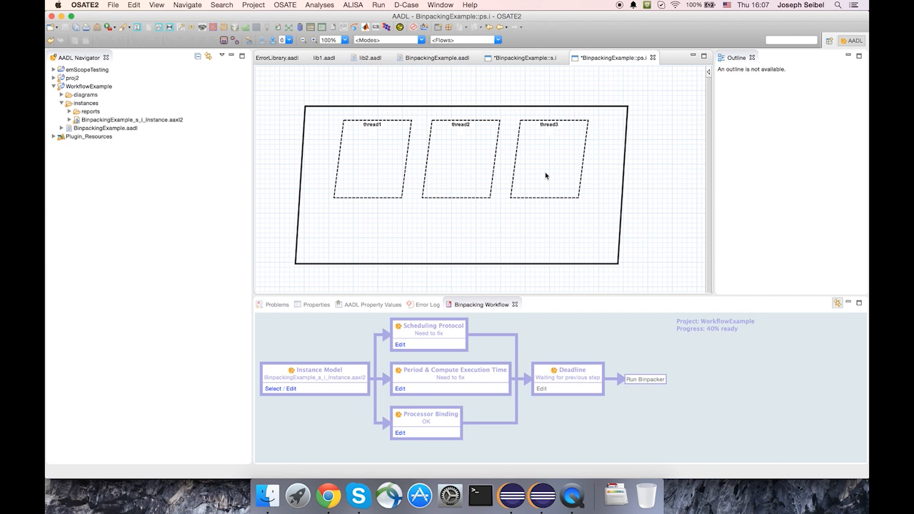
left_click(438, 57)
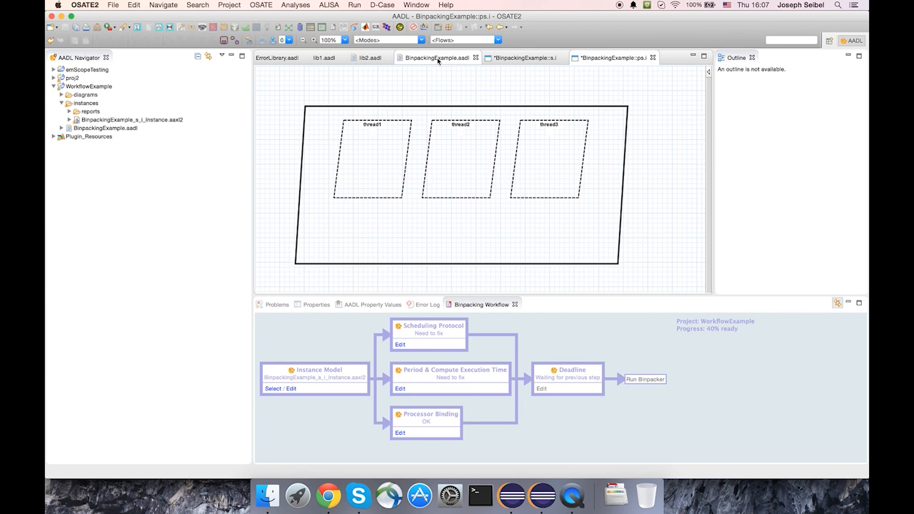
- Show the BinpackingExample.aadl source with processors, process and thread properties
left_click(437, 57)
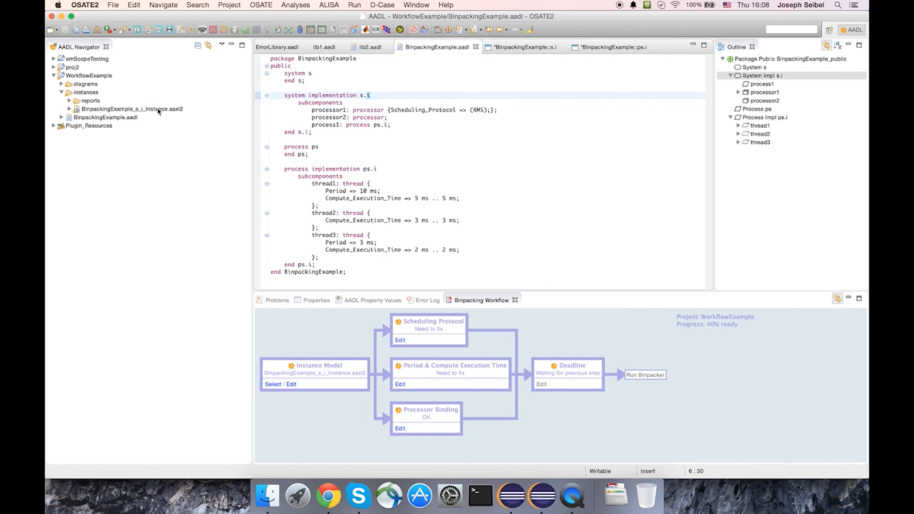
- Bind and schedule threads on s.i with immediate group partitioning and acknowledge the not-schedulable result
left_click(294, 5)
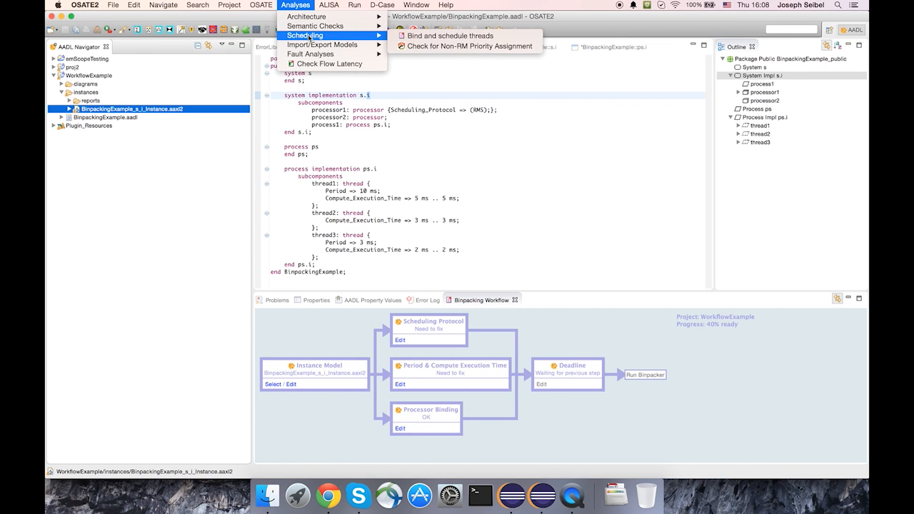
mouse_move(337, 36)
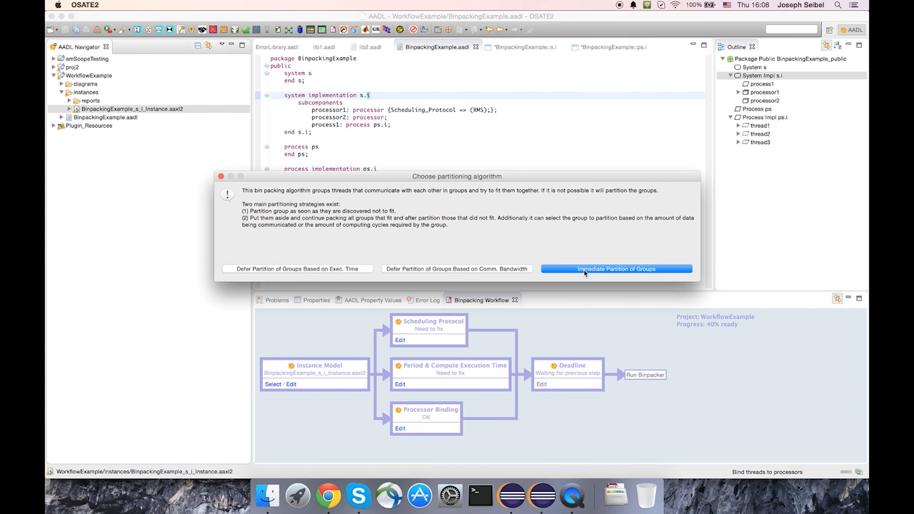
left_click(616, 268)
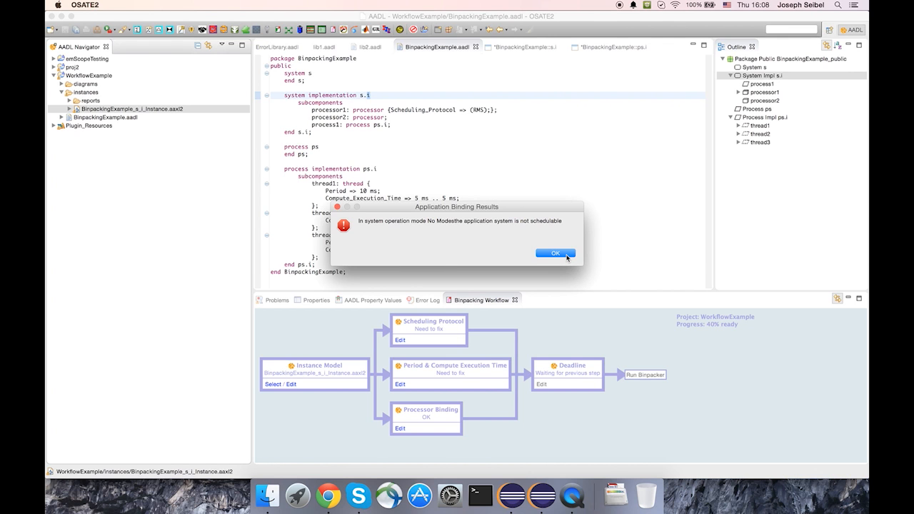
left_click(556, 255)
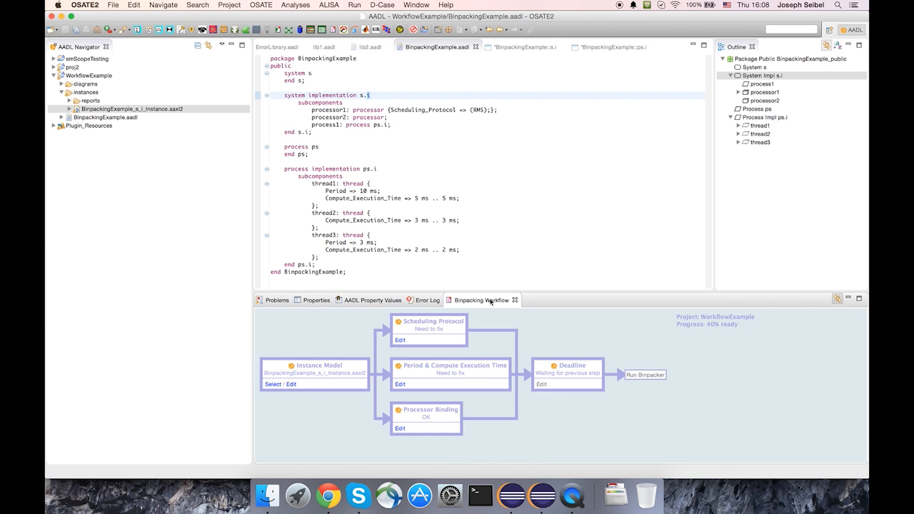
mouse_move(492, 303)
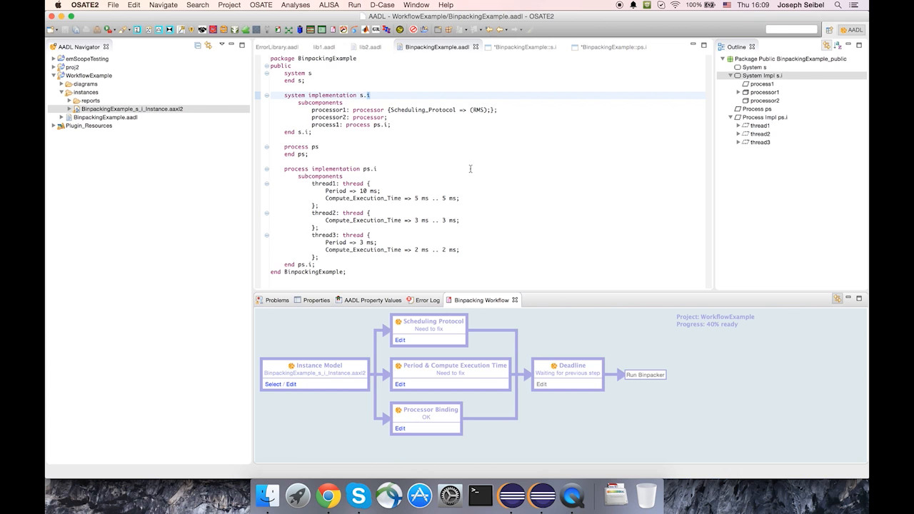
left_click(417, 5)
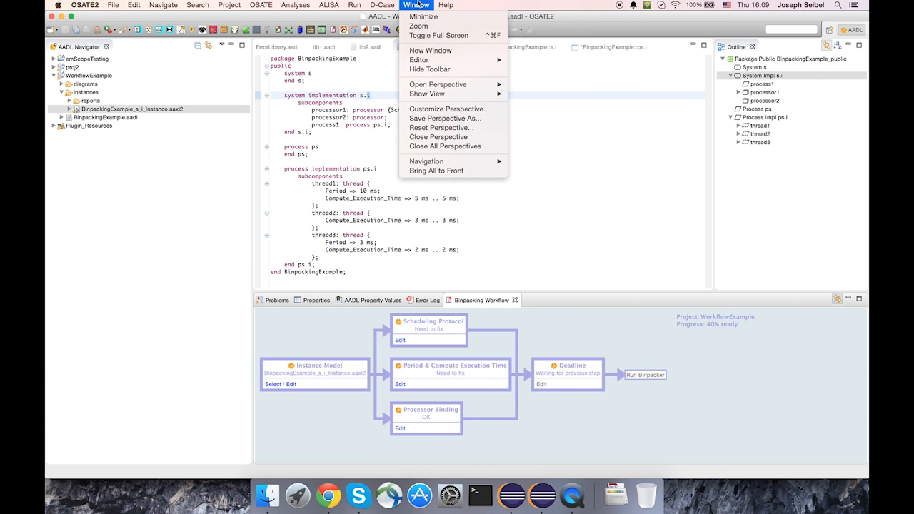
mouse_move(427, 94)
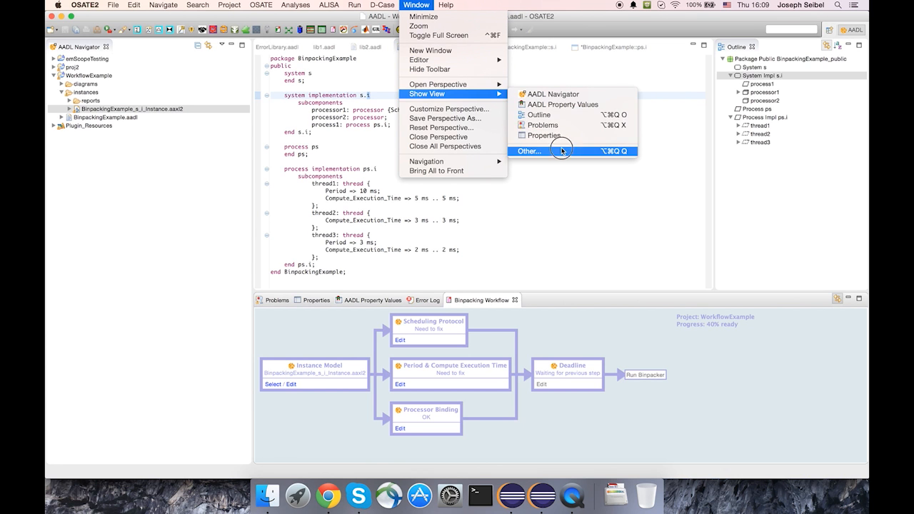
left_click(530, 151)
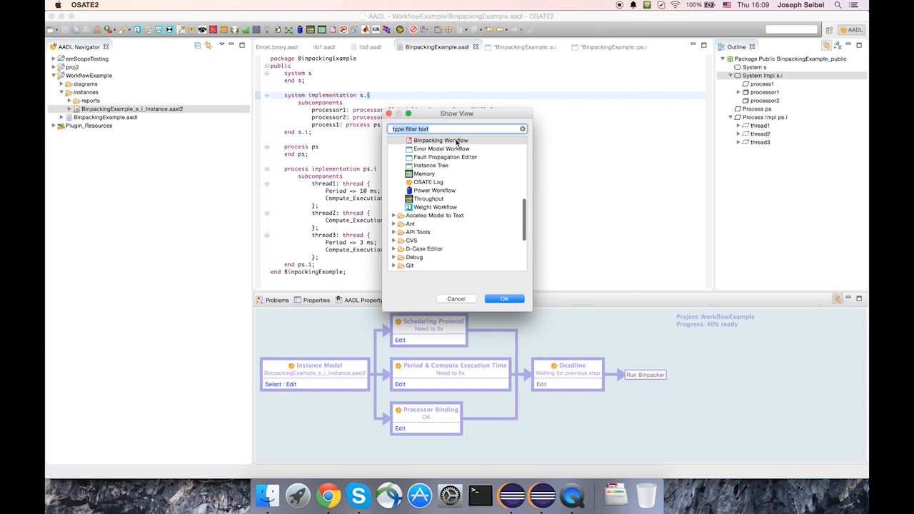
left_click(440, 141)
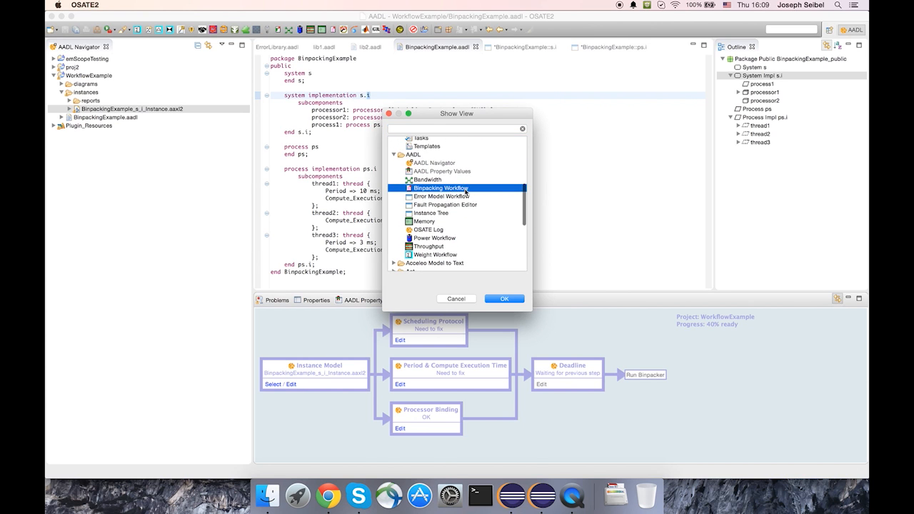
left_click(505, 298)
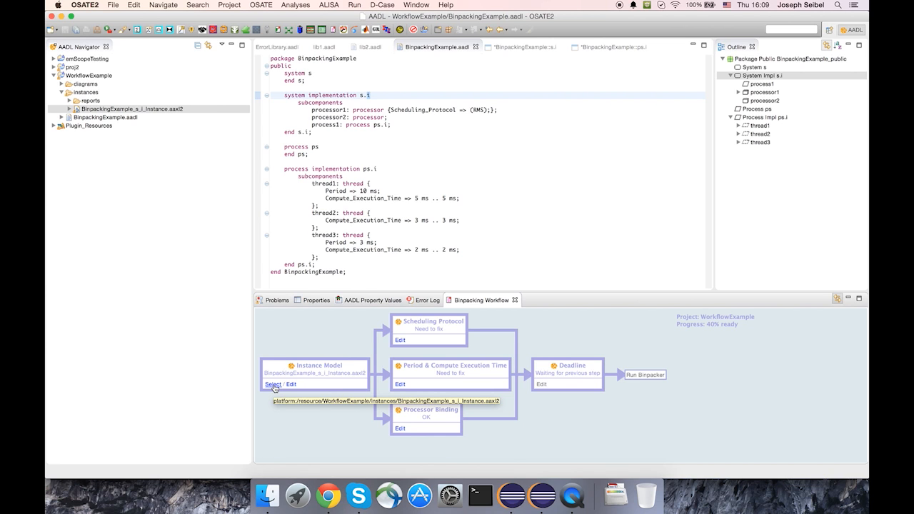
left_click(273, 385)
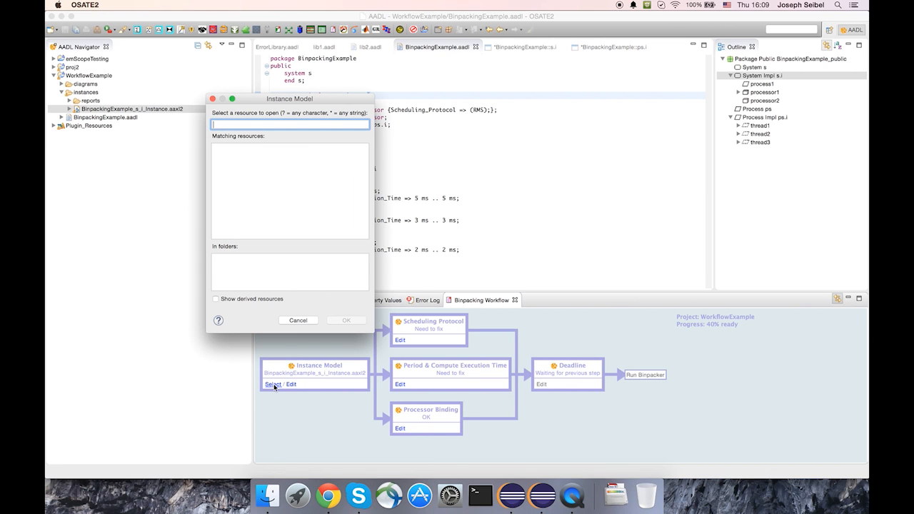
left_click(298, 320)
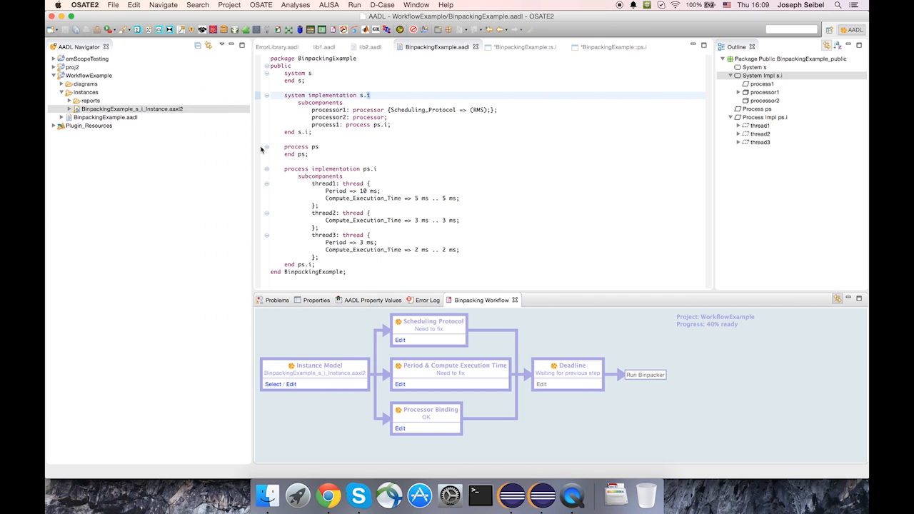
mouse_move(289, 372)
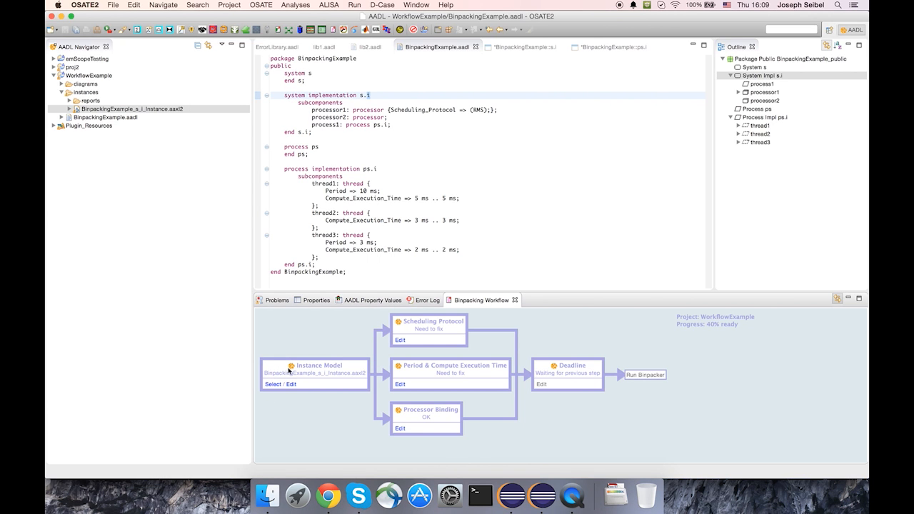
mouse_move(533, 394)
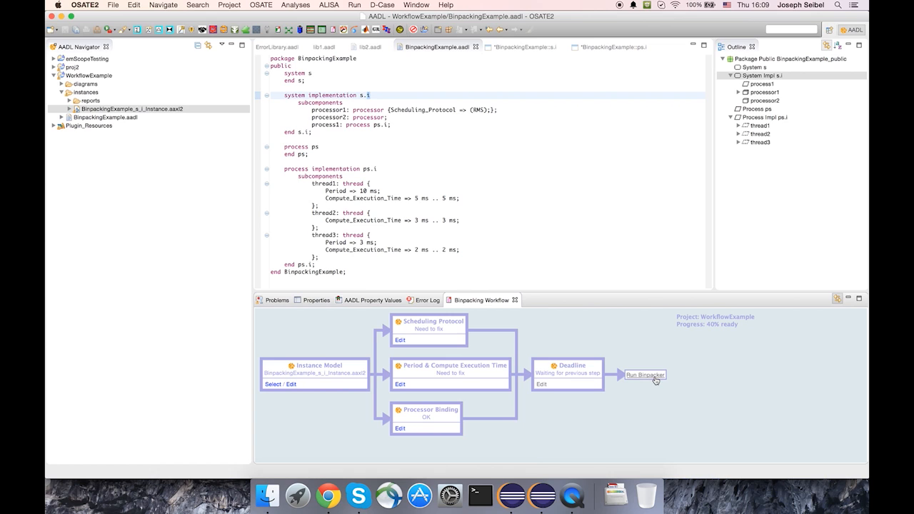
mouse_move(655, 381)
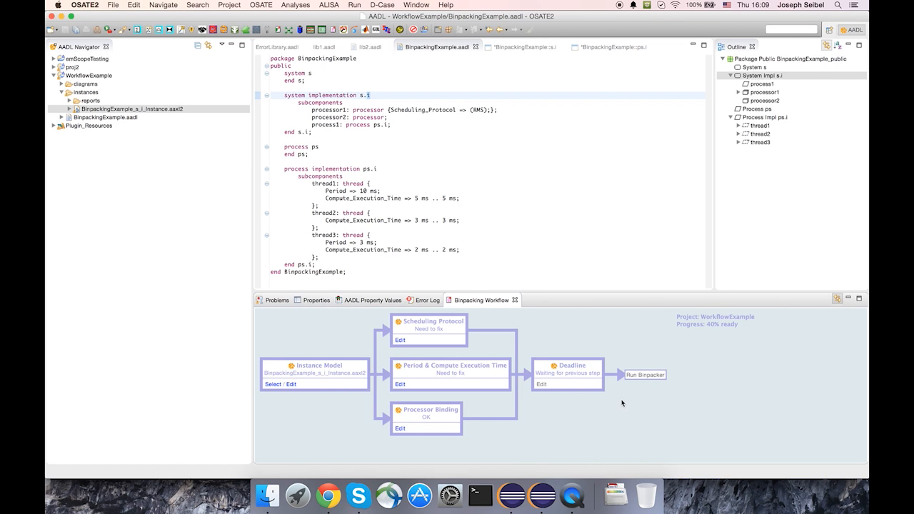
mouse_move(654, 383)
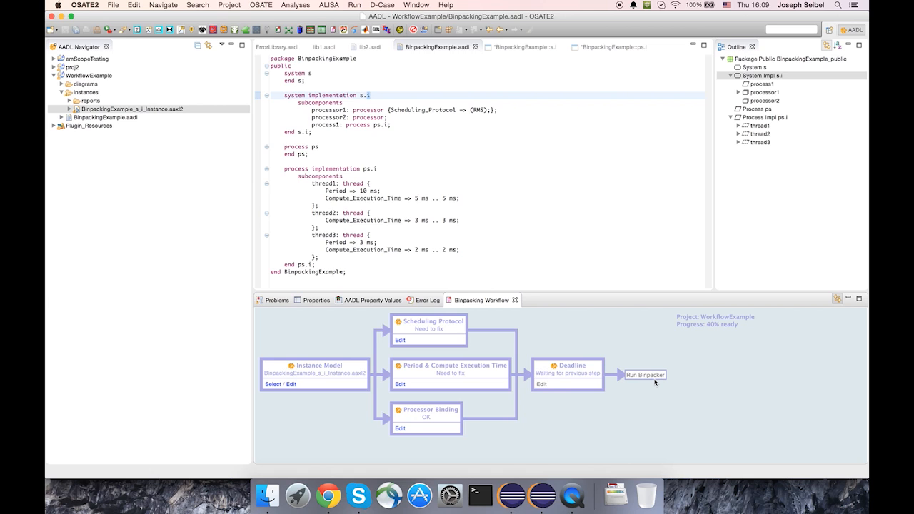
mouse_move(593, 415)
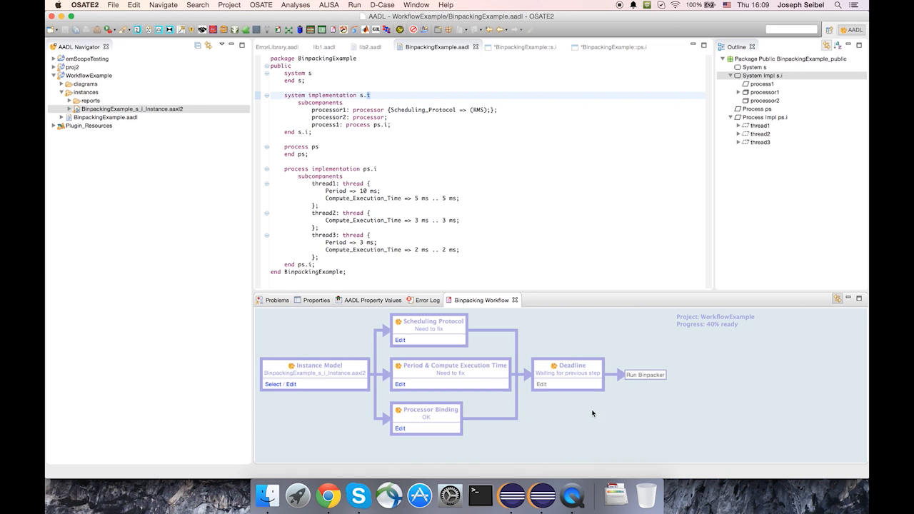
mouse_move(580, 425)
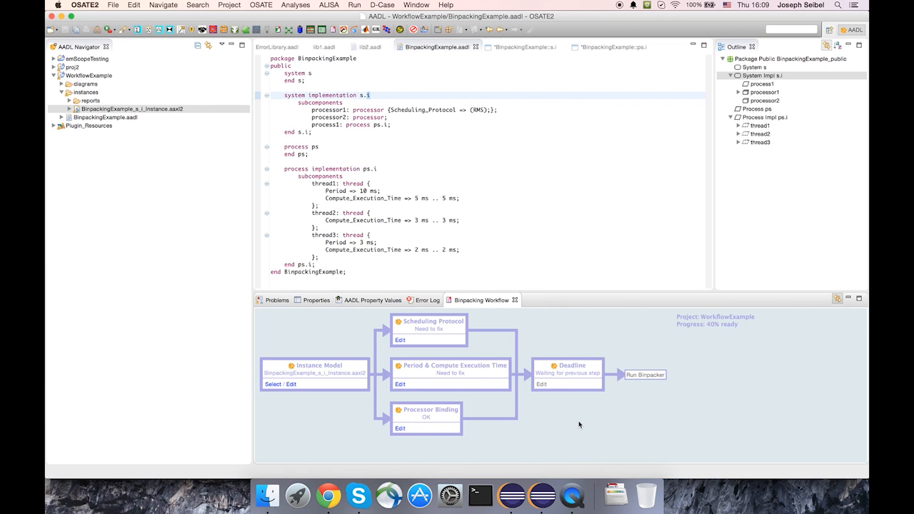
mouse_move(429, 327)
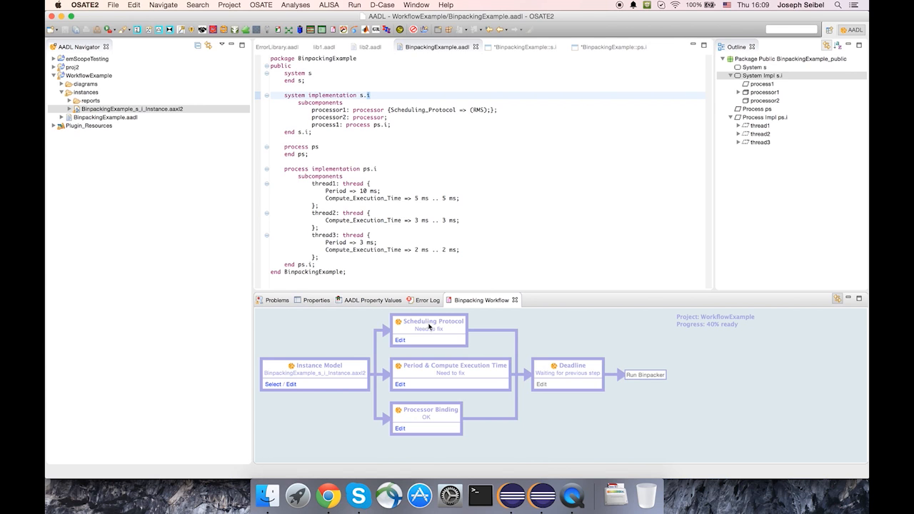
mouse_move(446, 338)
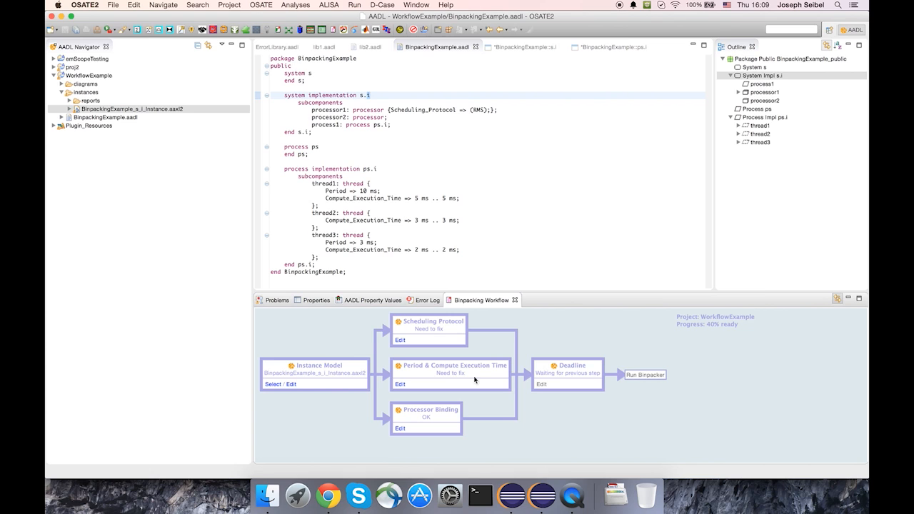
mouse_move(470, 375)
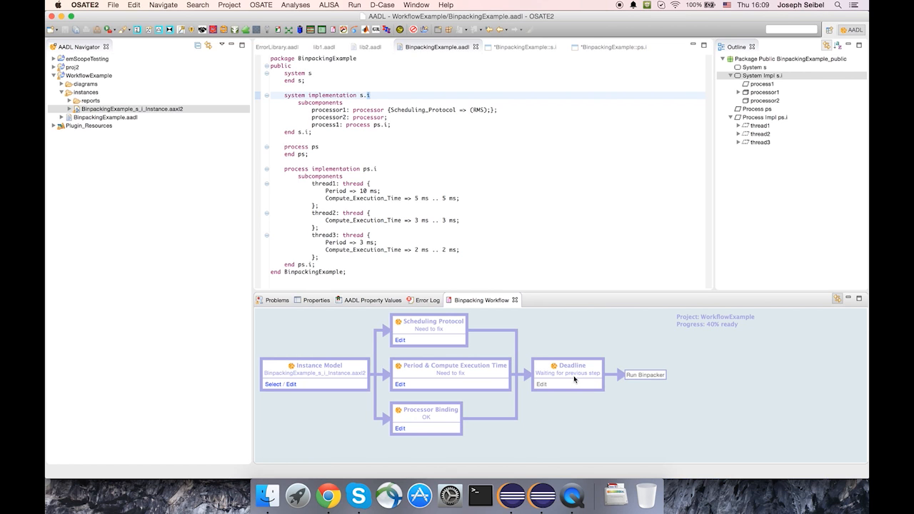
mouse_move(449, 373)
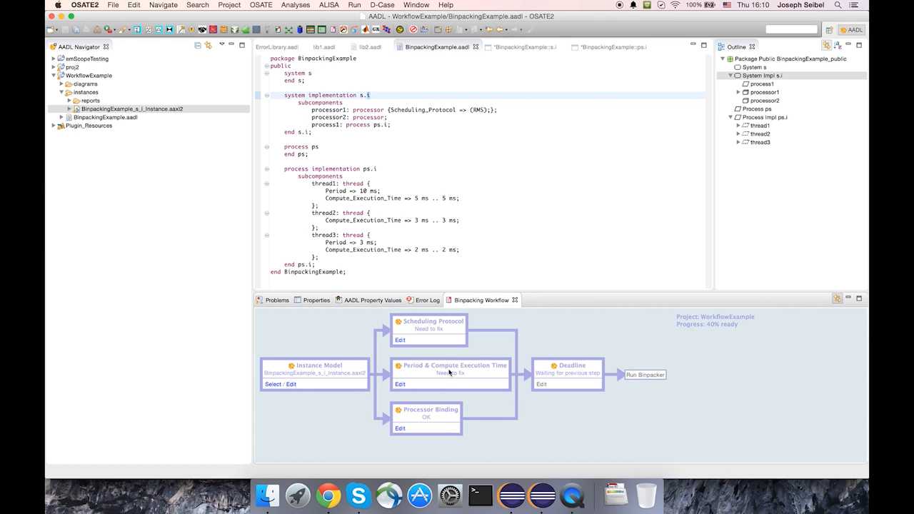
mouse_move(573, 383)
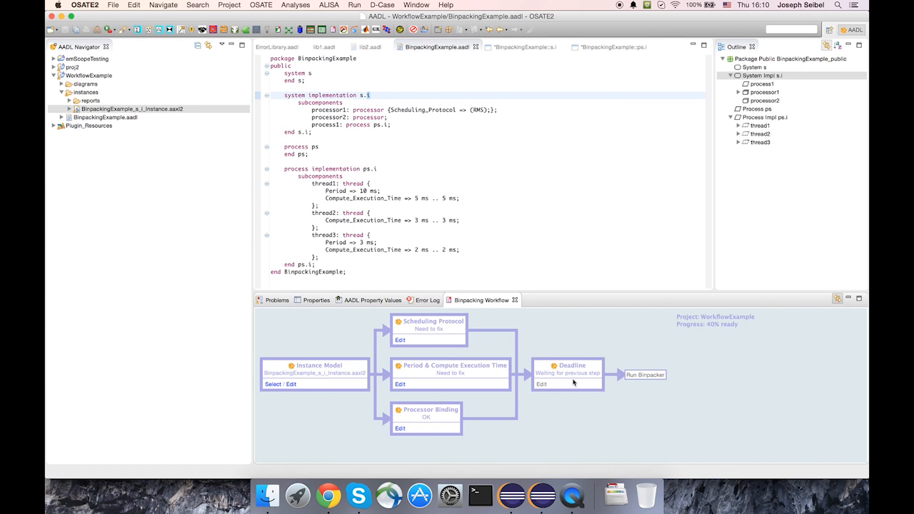
mouse_move(571, 380)
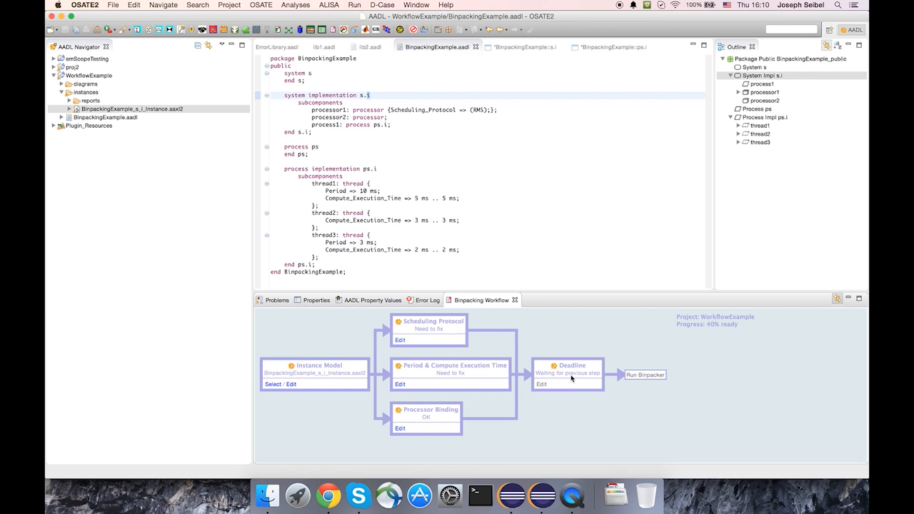
mouse_move(486, 338)
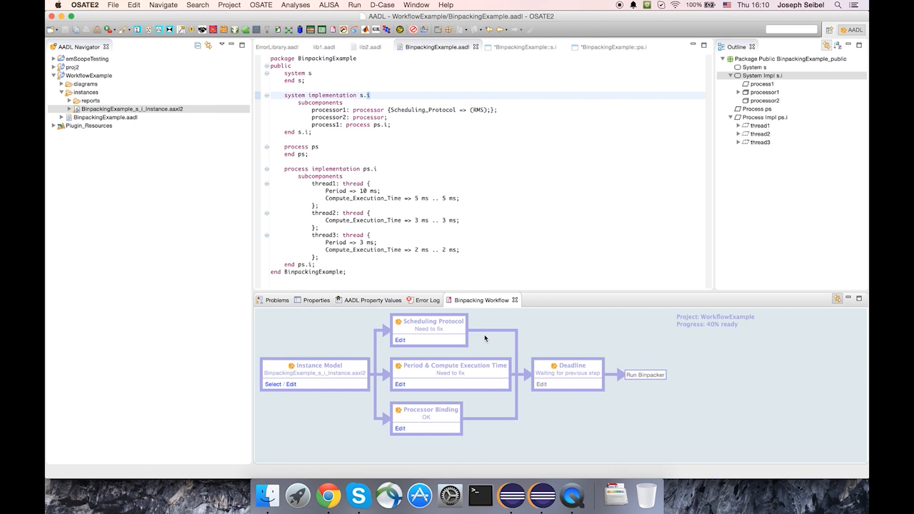
- Assign processor2 the RMS scheduling protocol in the Scheduling Protocol editor and confirm
left_click(400, 340)
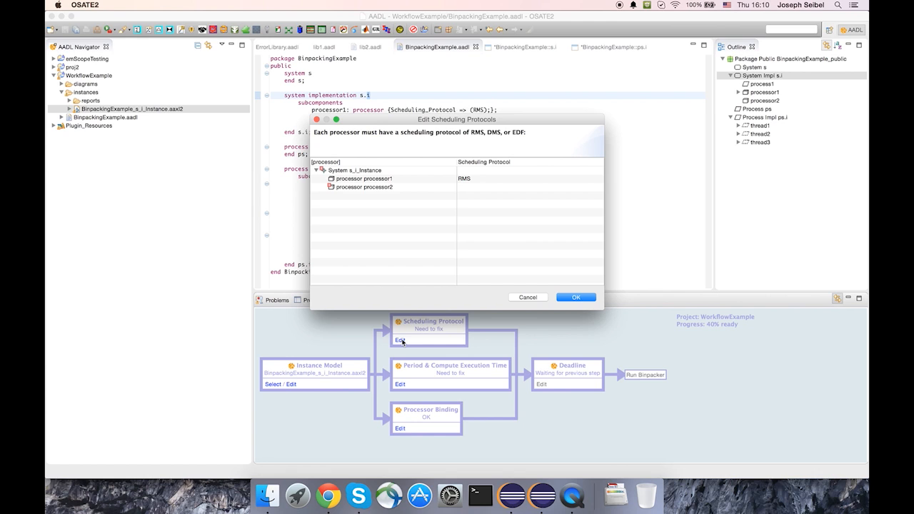
mouse_move(392, 247)
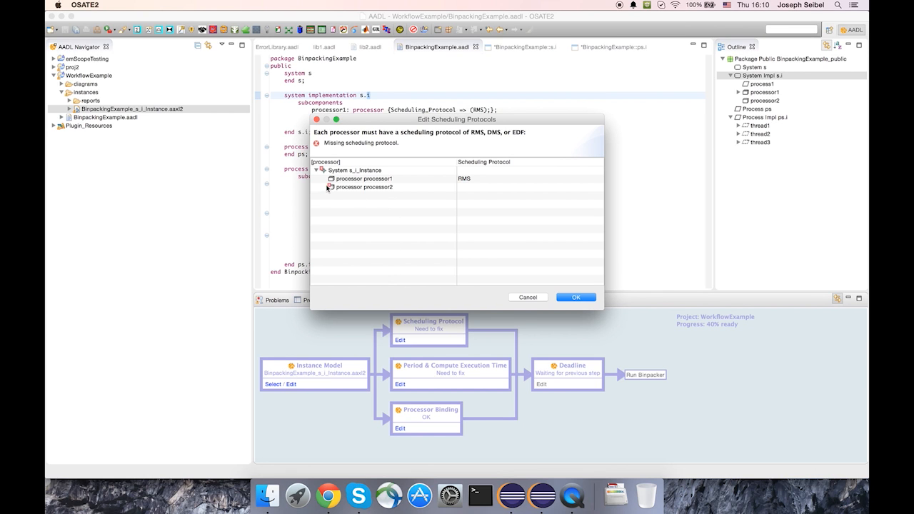
mouse_move(326, 190)
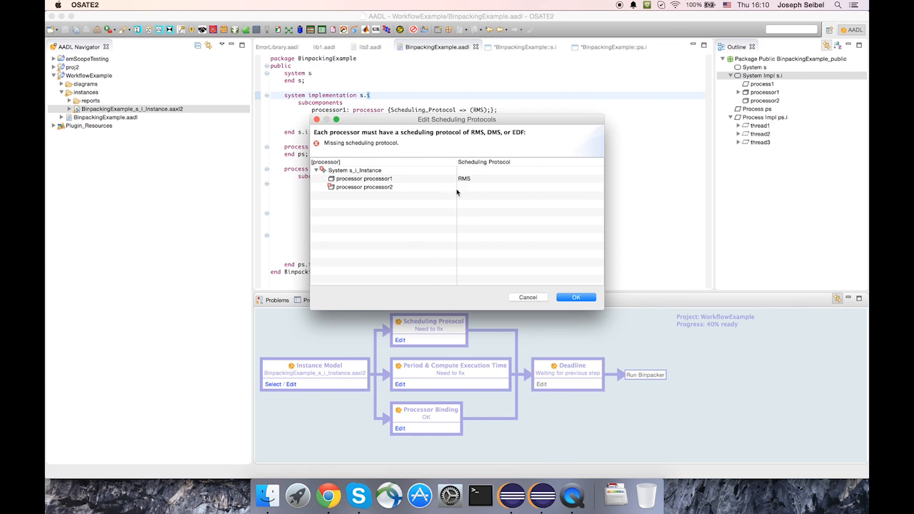
left_click(364, 186)
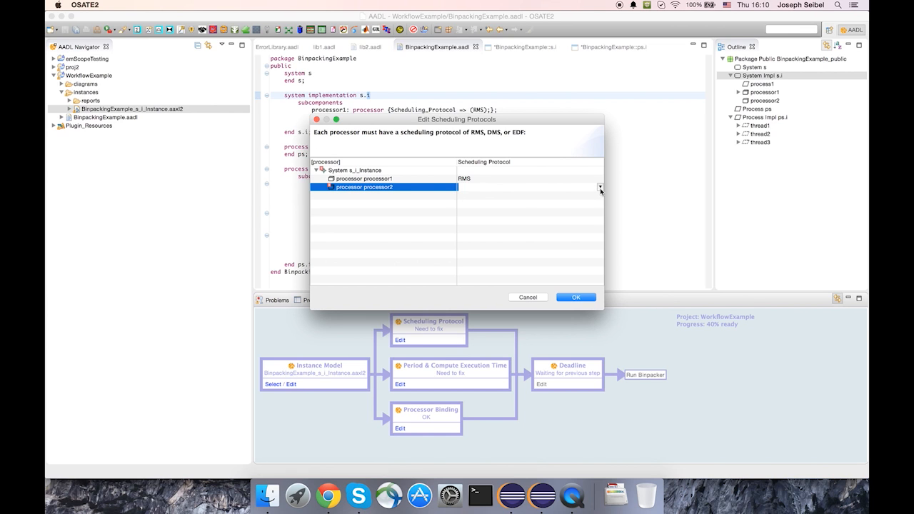
left_click(600, 186)
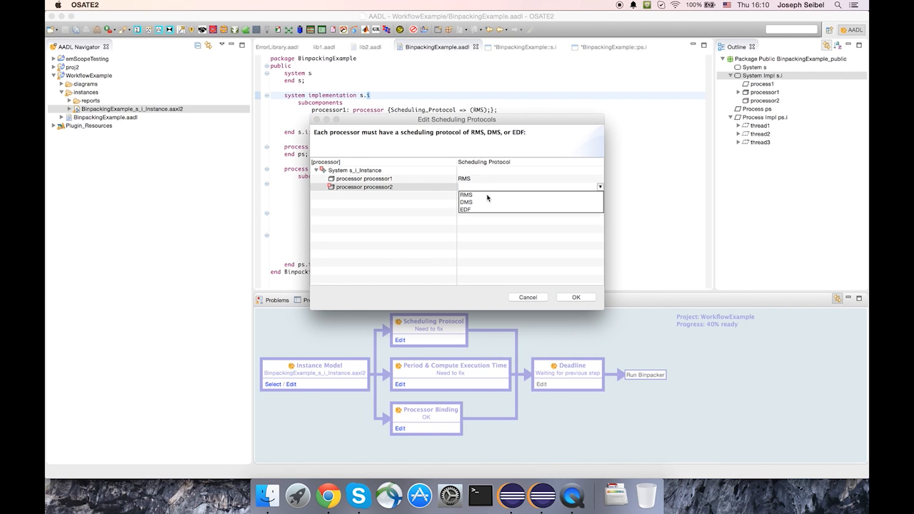
left_click(466, 194)
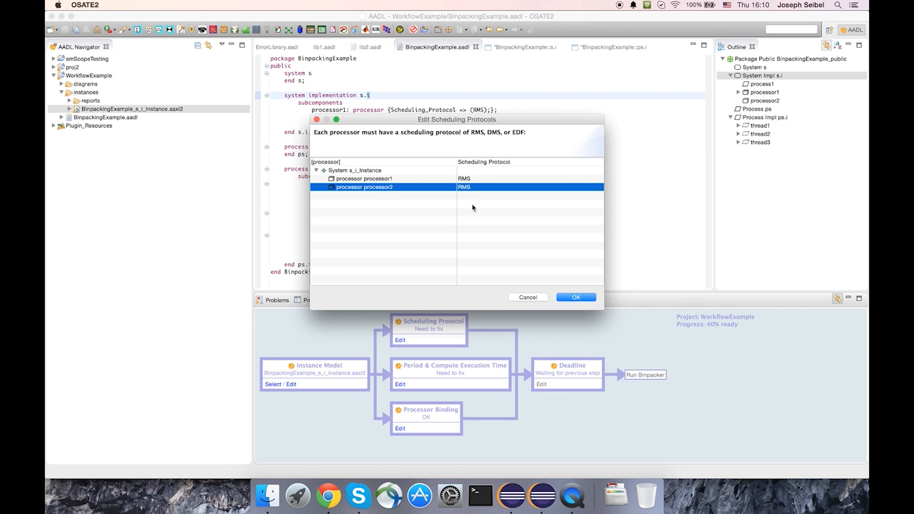
mouse_move(471, 205)
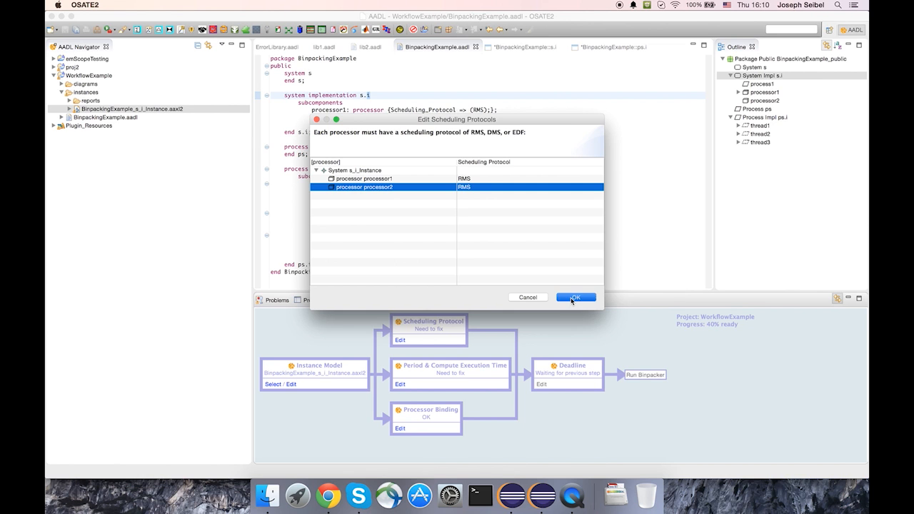
left_click(576, 297)
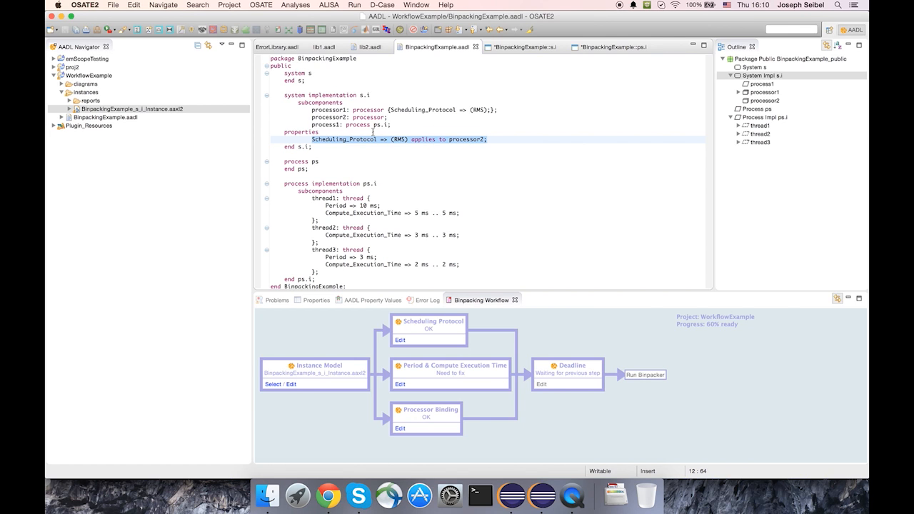
left_click(406, 169)
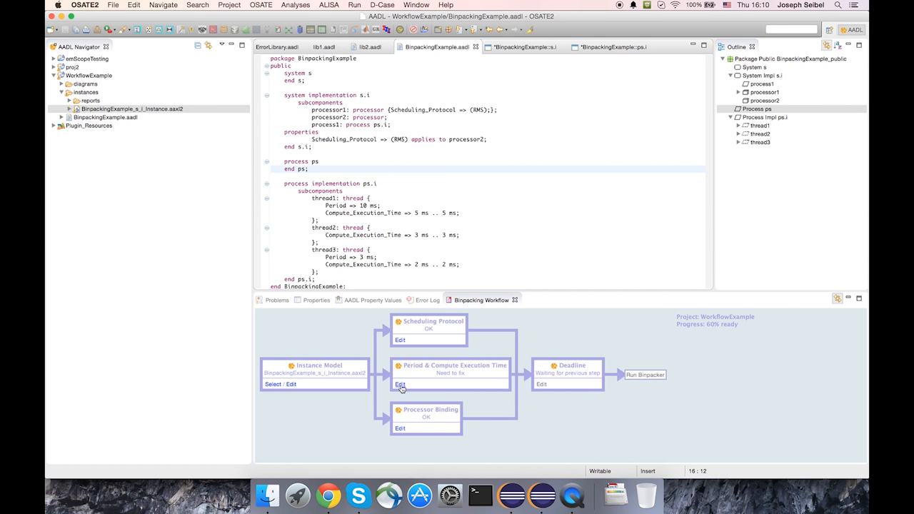
- Enter a 10 ms period for thread2 in the thread period editor, leaving it unconfirmed
left_click(400, 384)
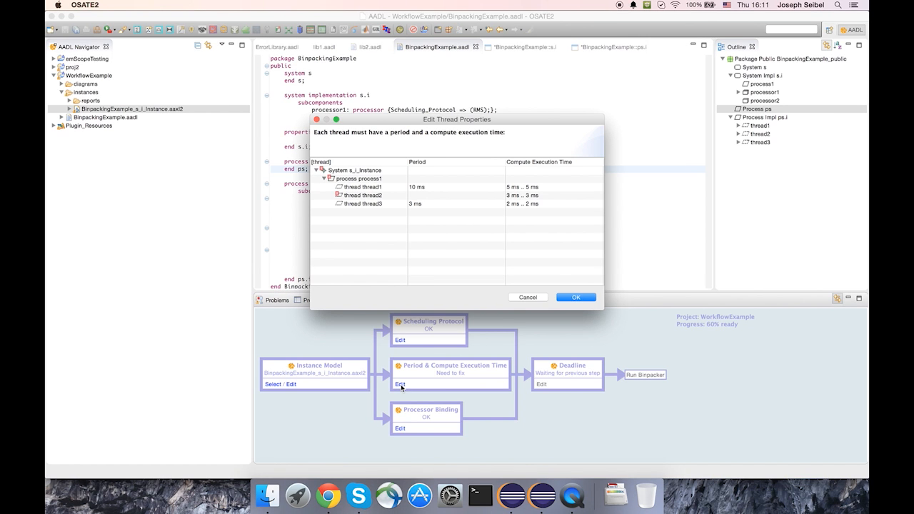
mouse_move(395, 298)
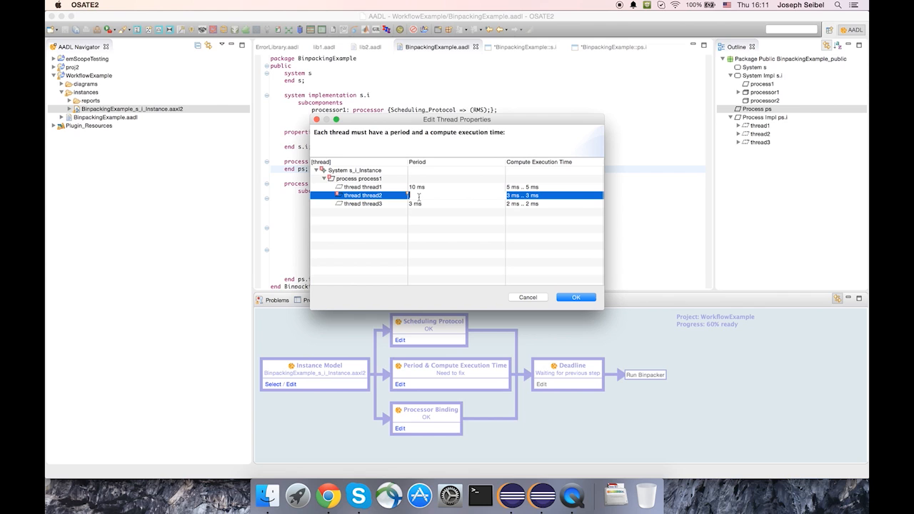
mouse_move(422, 260)
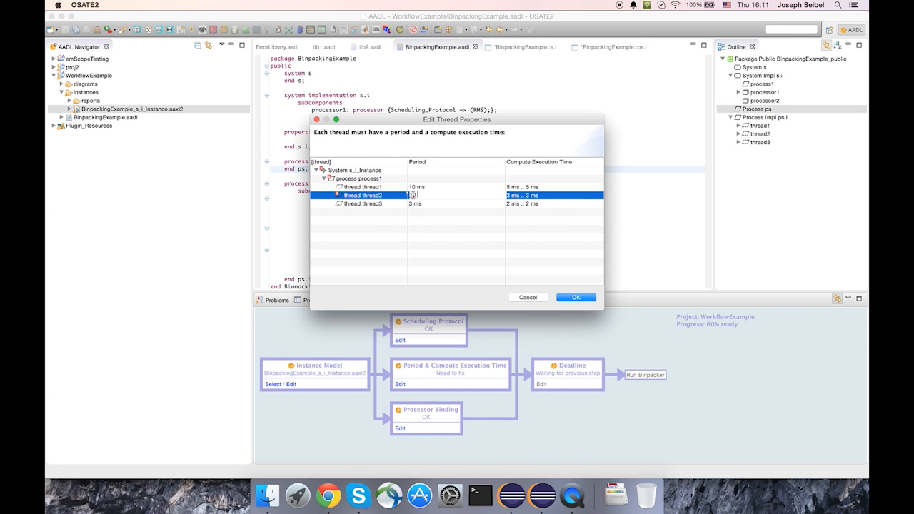
left_click(415, 195)
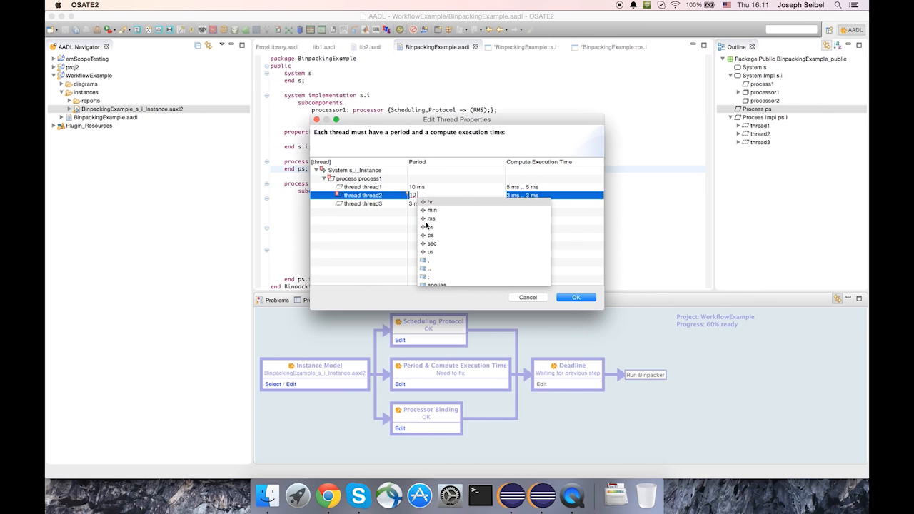
left_click(431, 217)
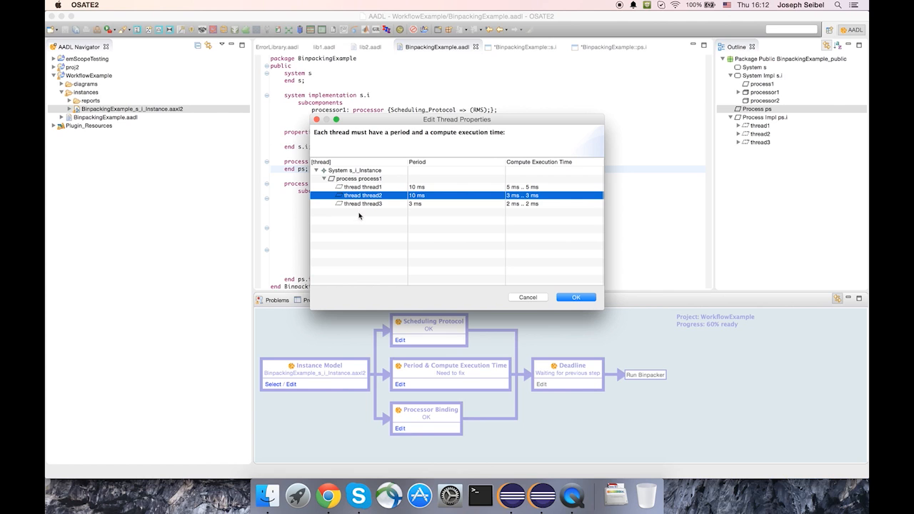
mouse_move(340, 211)
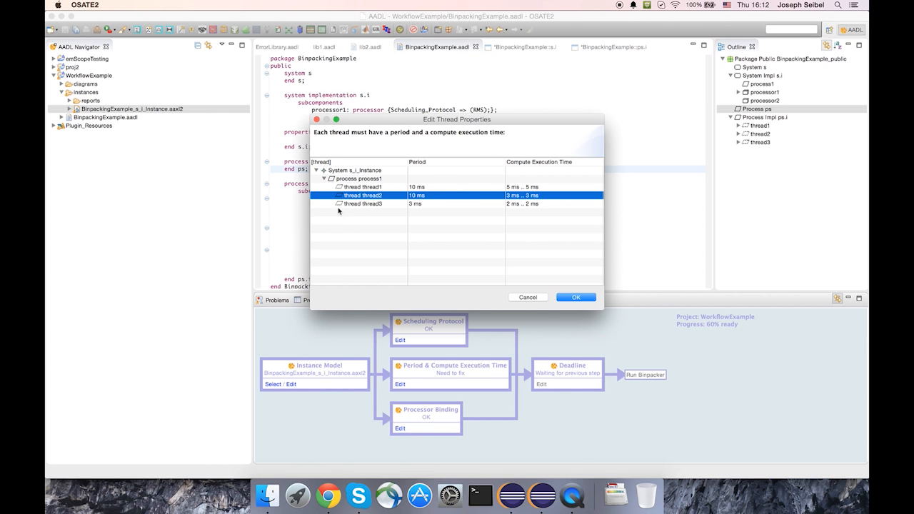
mouse_move(571, 274)
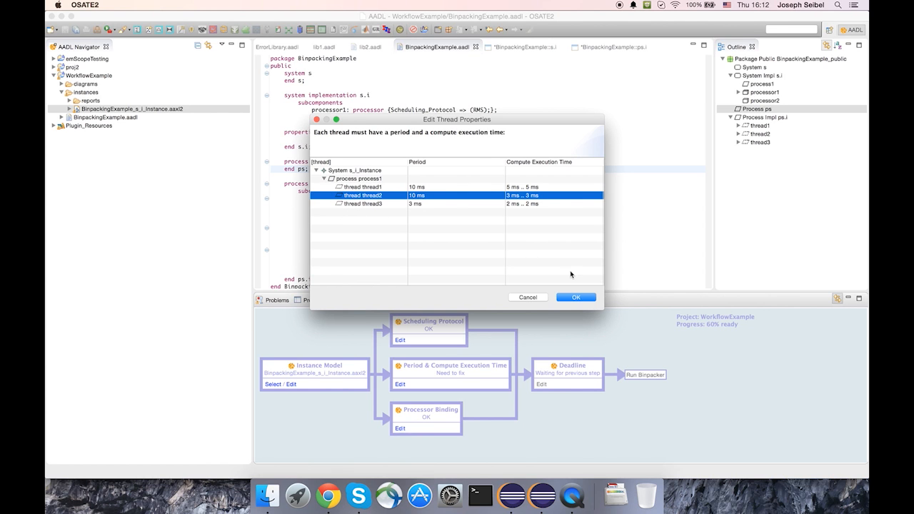
- Confirm thread2's 10 ms period so it is written into the AADL model
left_click(576, 297)
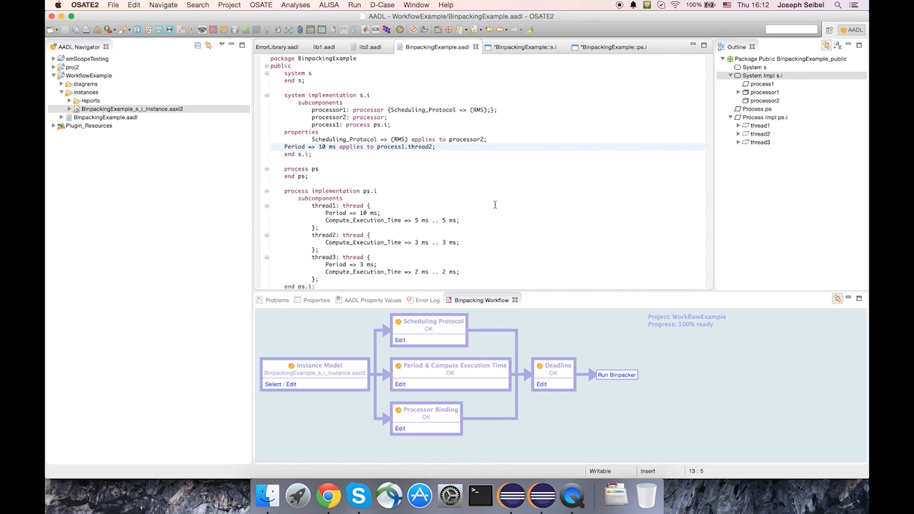
mouse_move(450, 363)
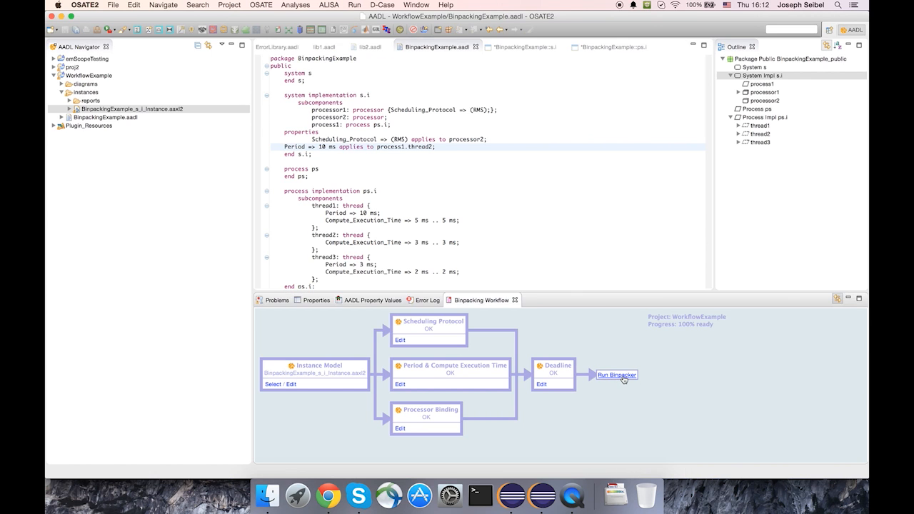
- Run the bin packer with immediate partitioning and close the thread binding results with 'Okay (Do nothing)'
left_click(616, 375)
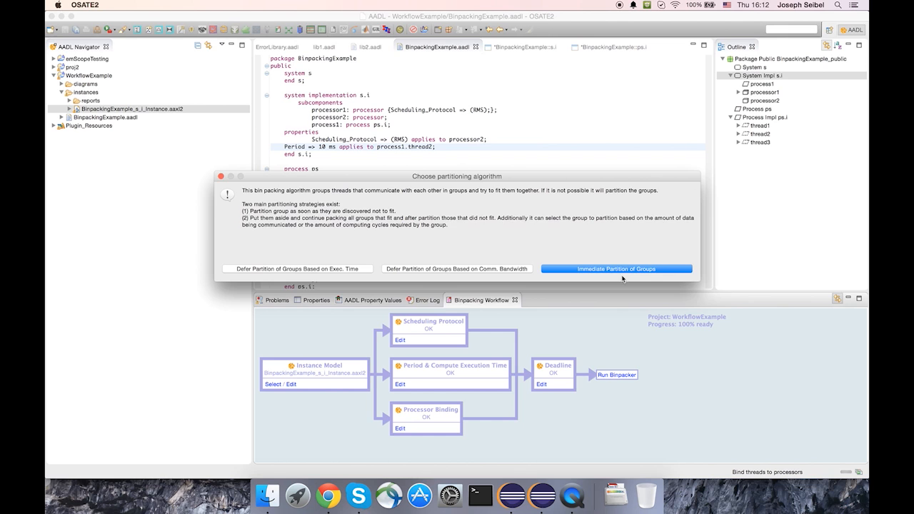
left_click(616, 269)
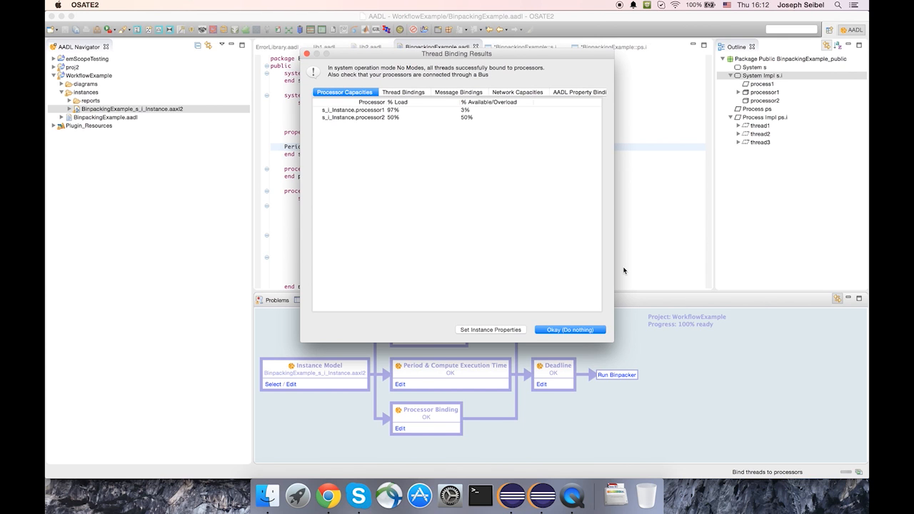
left_click(403, 92)
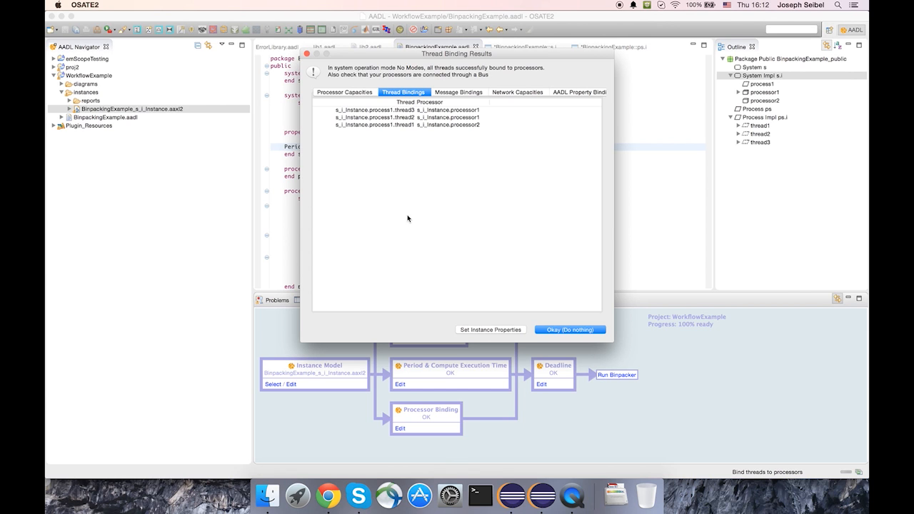
mouse_move(446, 238)
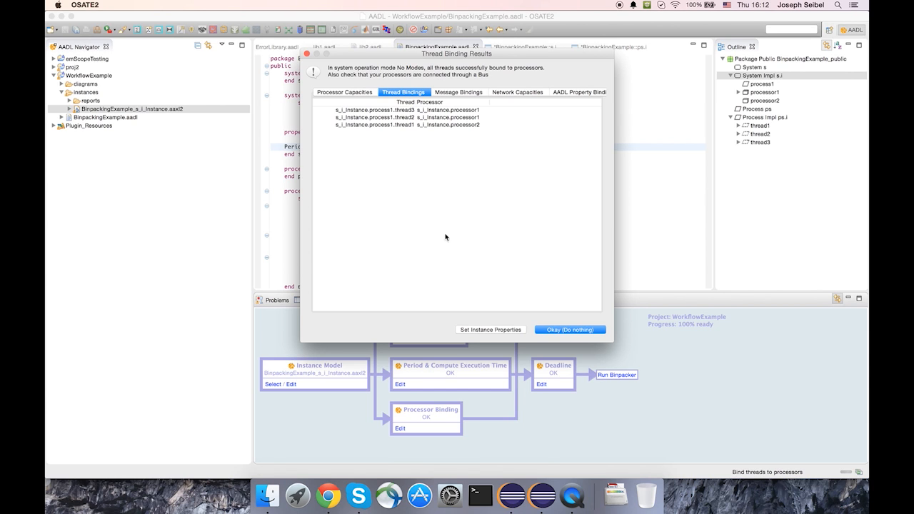
left_click(570, 329)
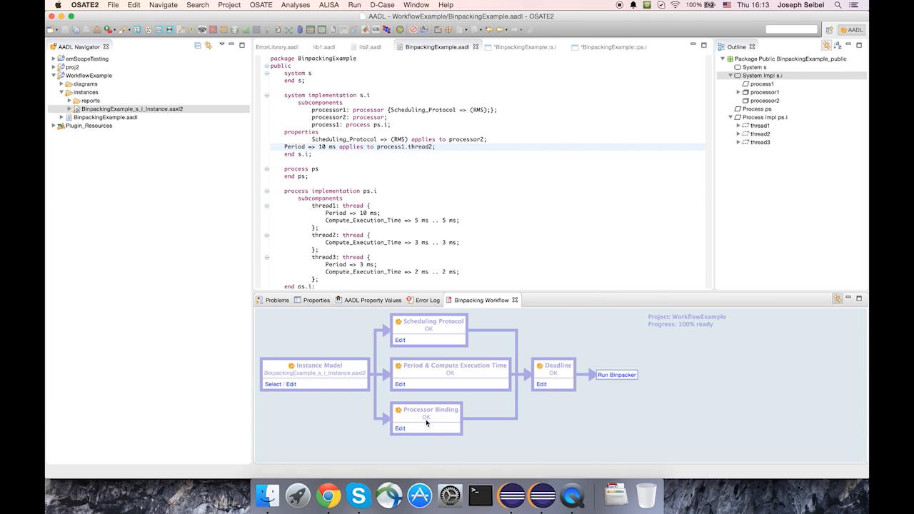
mouse_move(565, 389)
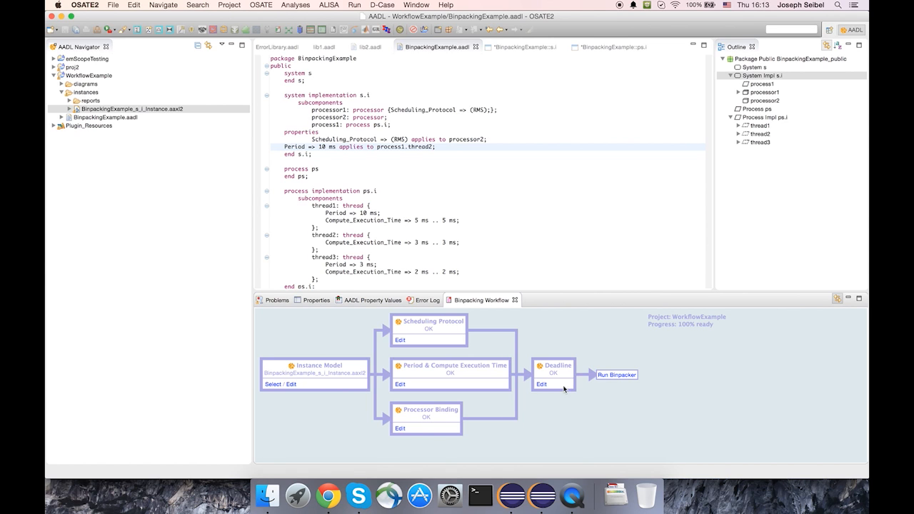
mouse_move(505, 443)
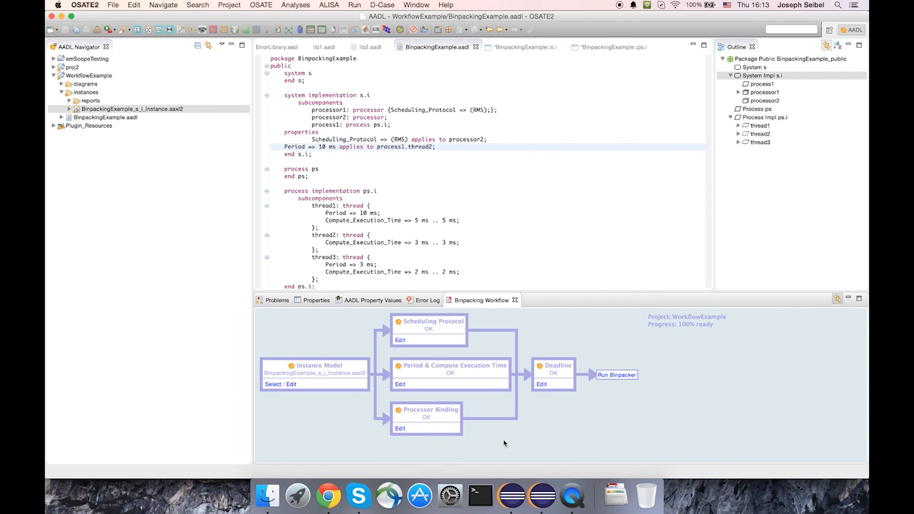
- Bring up the Processor Binding editor listing the three threads and both processors
left_click(400, 429)
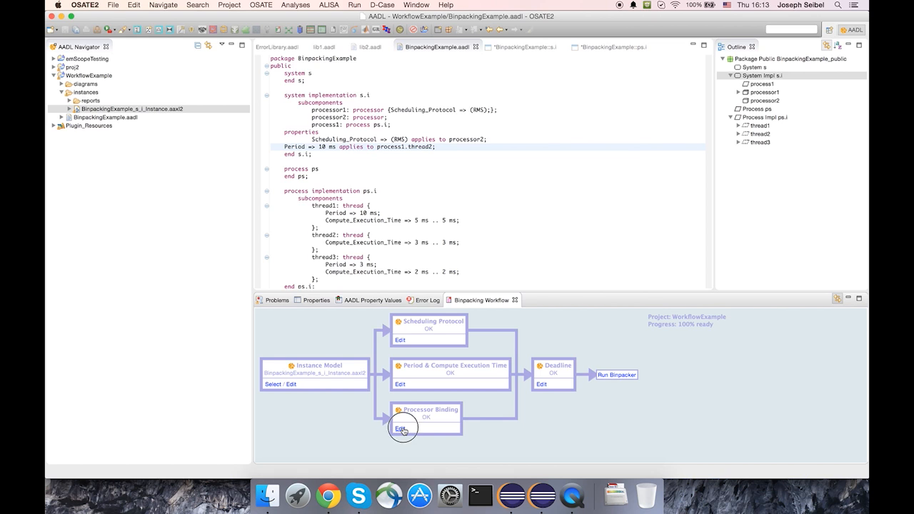
left_click(400, 428)
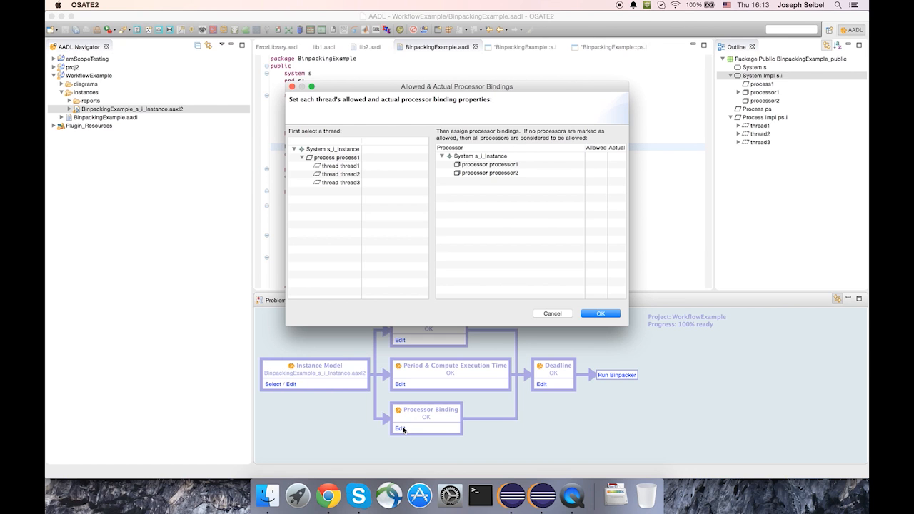
mouse_move(352, 299)
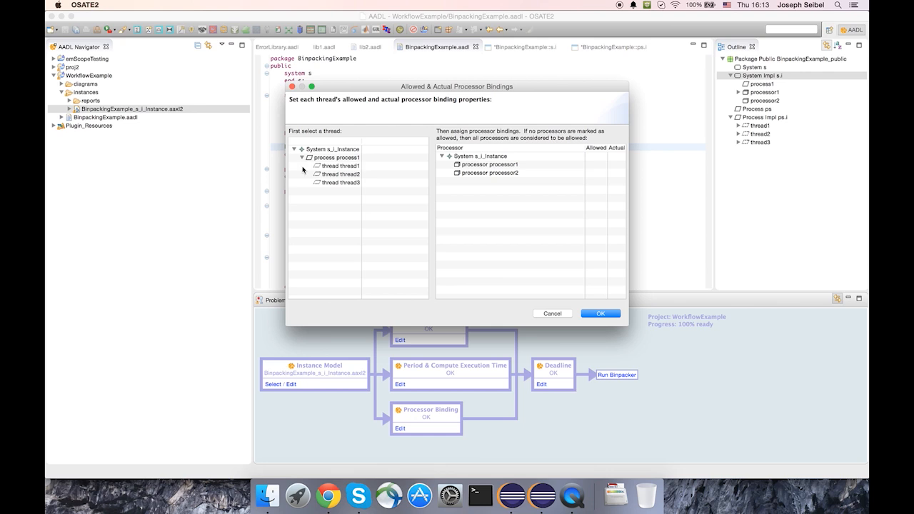
- Allow thread1 on processor1 and processor2 and make processor1 its actual binding
left_click(341, 166)
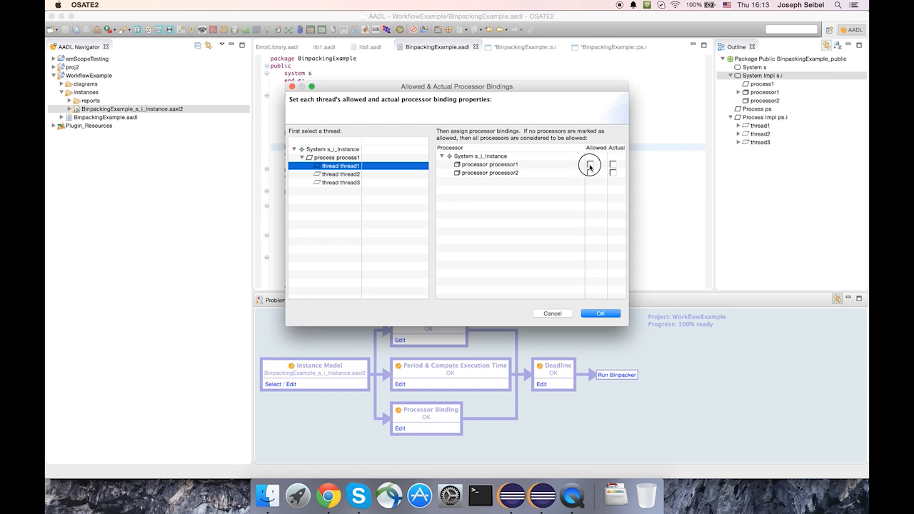
left_click(591, 164)
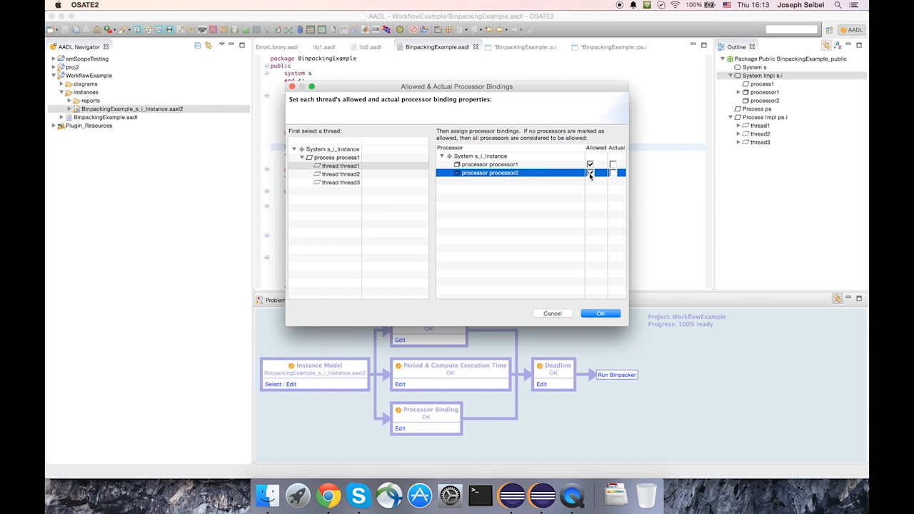
left_click(590, 173)
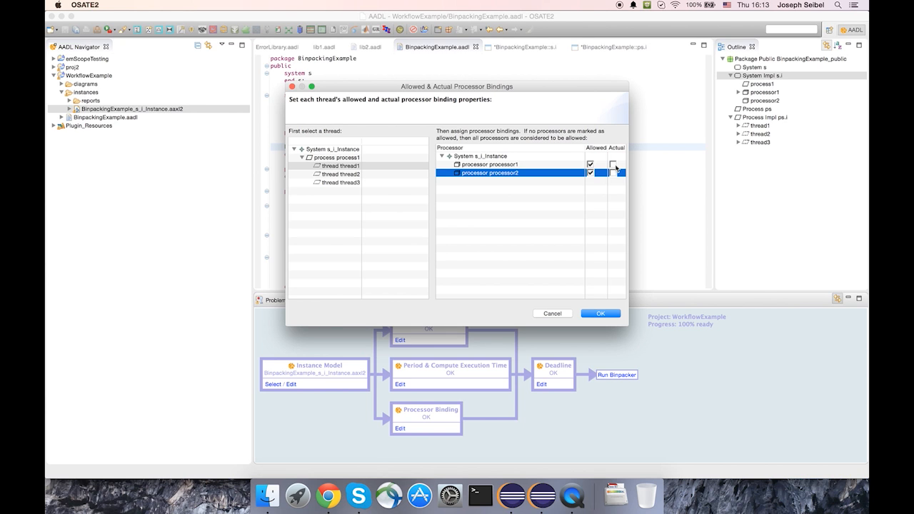
left_click(612, 165)
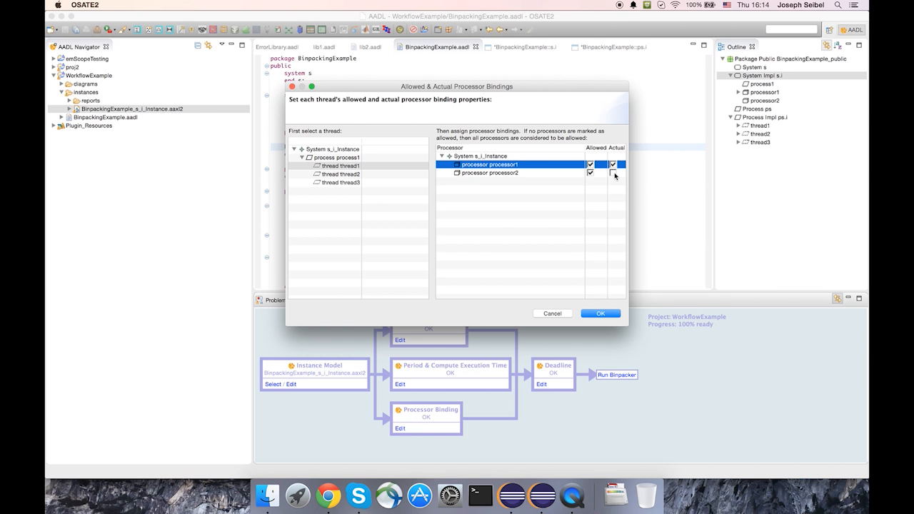
- Try processor2 as a second actual binding, then adjust thread1's allowed processors leaving processor1 actual
left_click(613, 172)
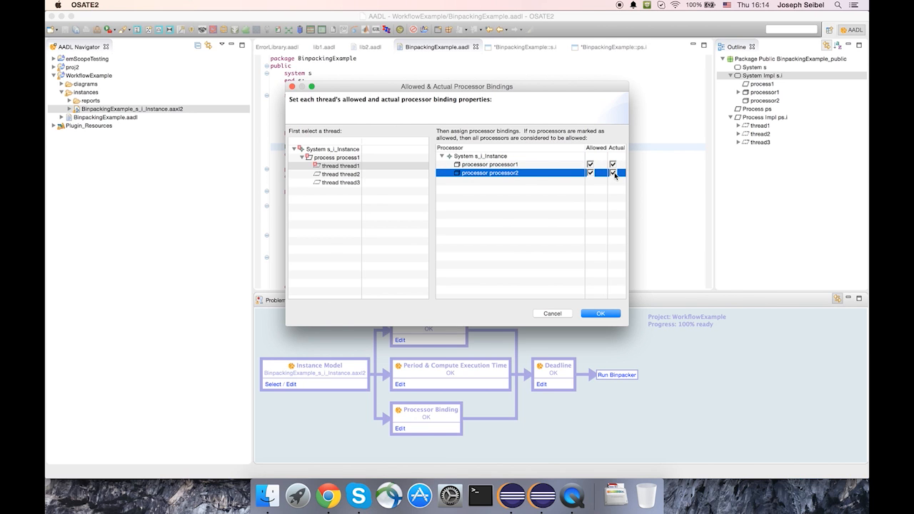
left_click(611, 173)
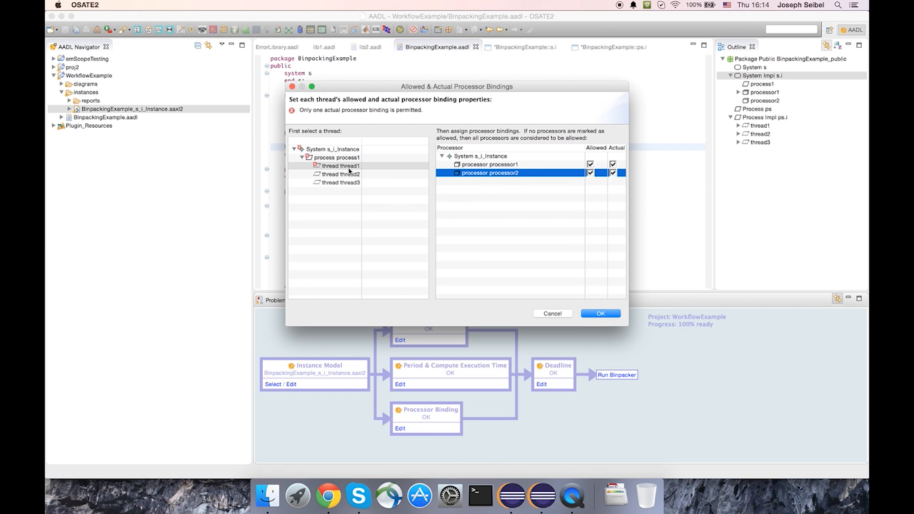
mouse_move(550, 156)
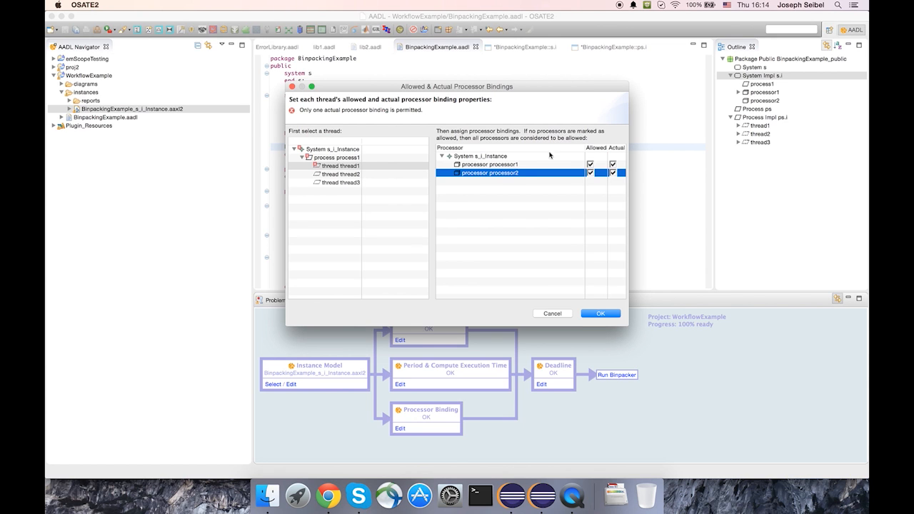
left_click(590, 164)
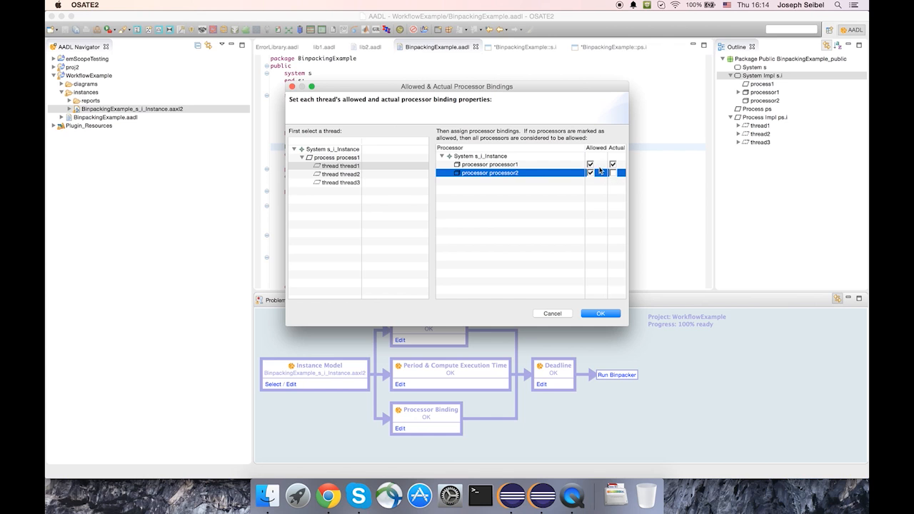
left_click(590, 165)
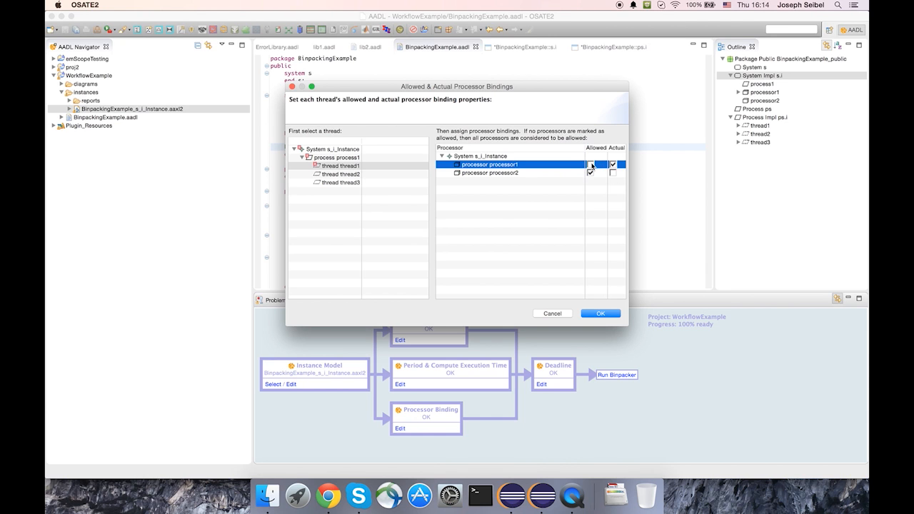
left_click(613, 164)
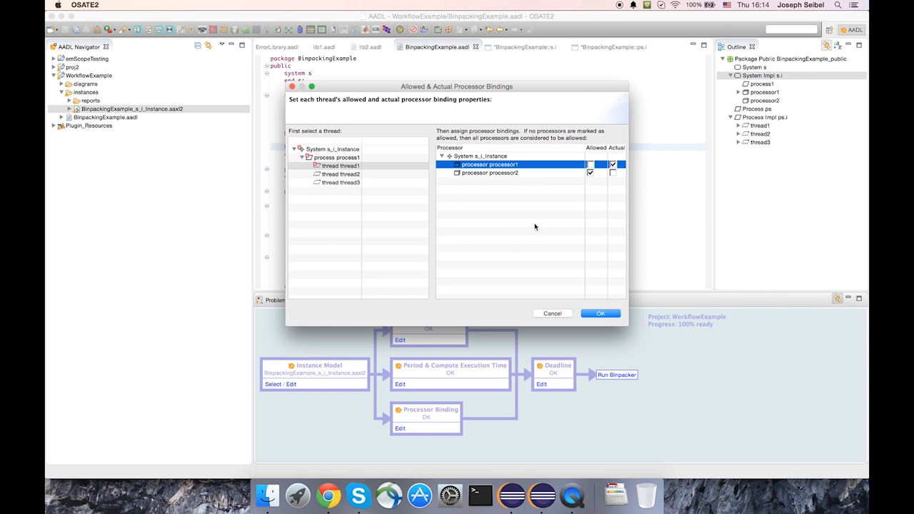
mouse_move(386, 248)
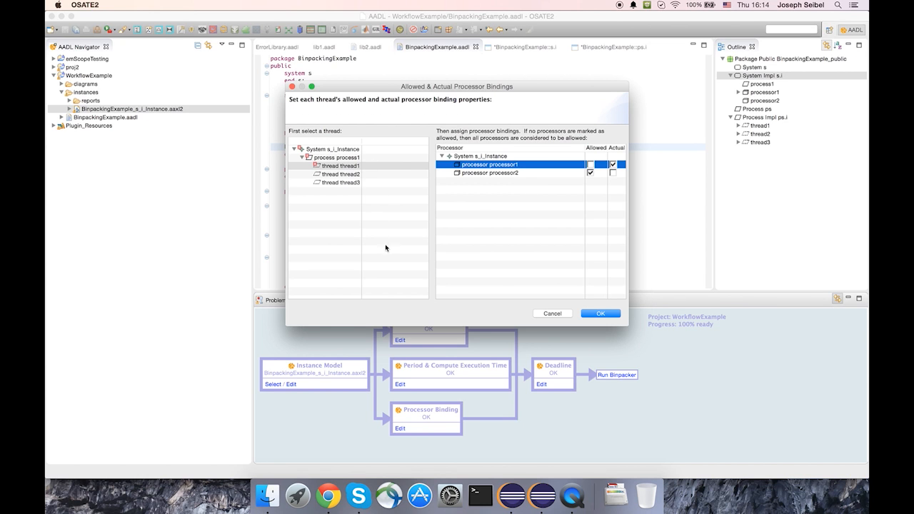
mouse_move(414, 421)
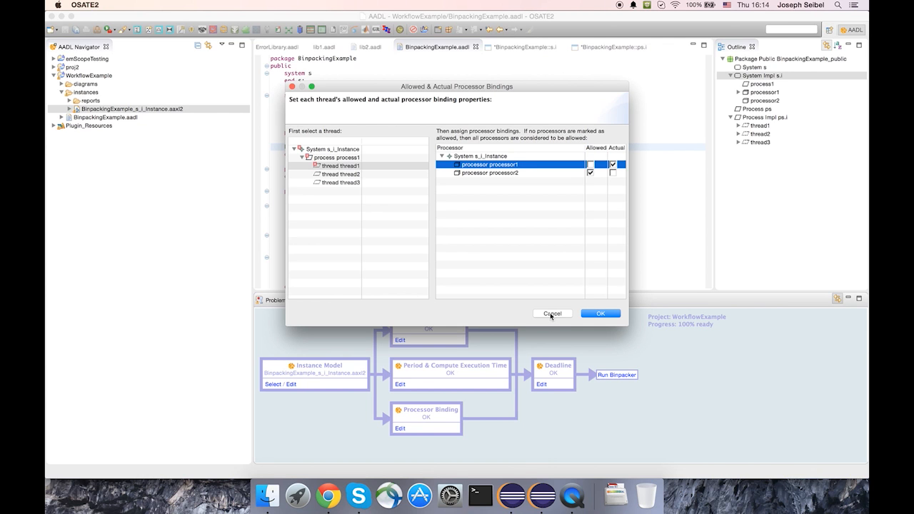
- Cancel the binding edits, give thread1 an 8 ms deadline in the Deadline editor, then cancel it
left_click(600, 314)
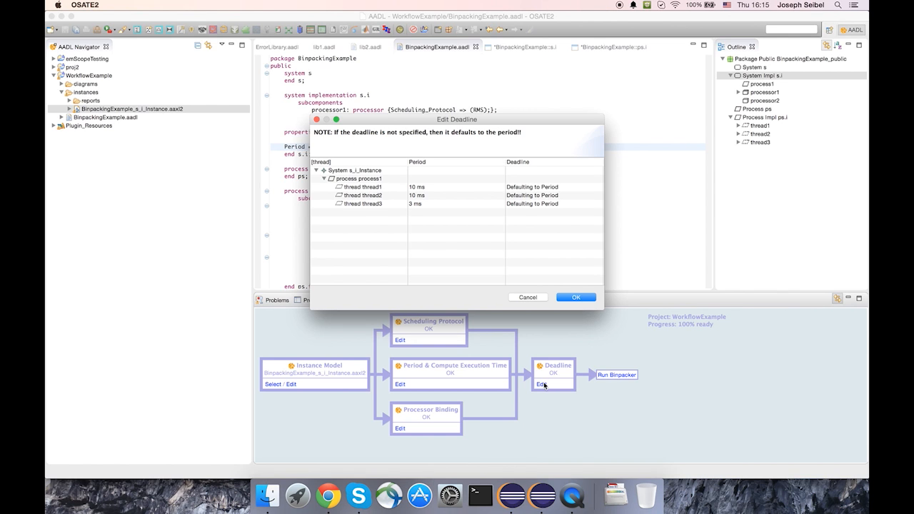
mouse_move(578, 211)
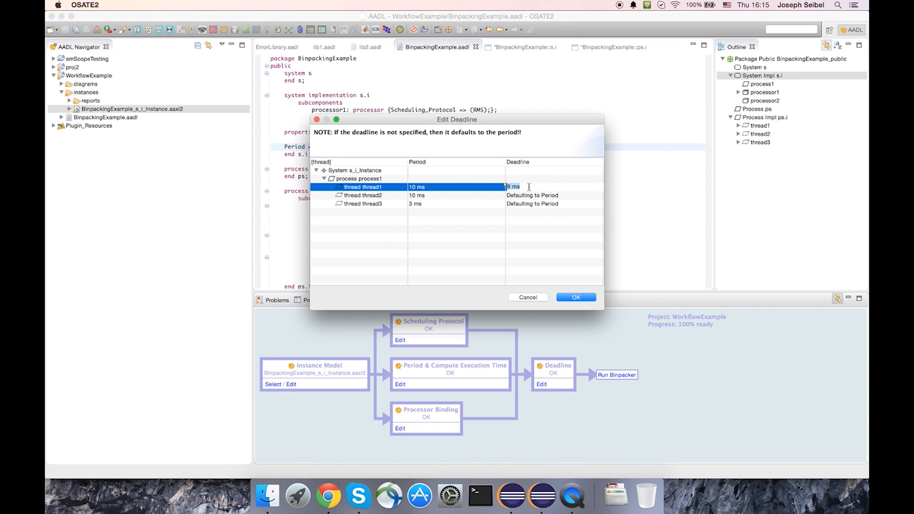
left_click(517, 186)
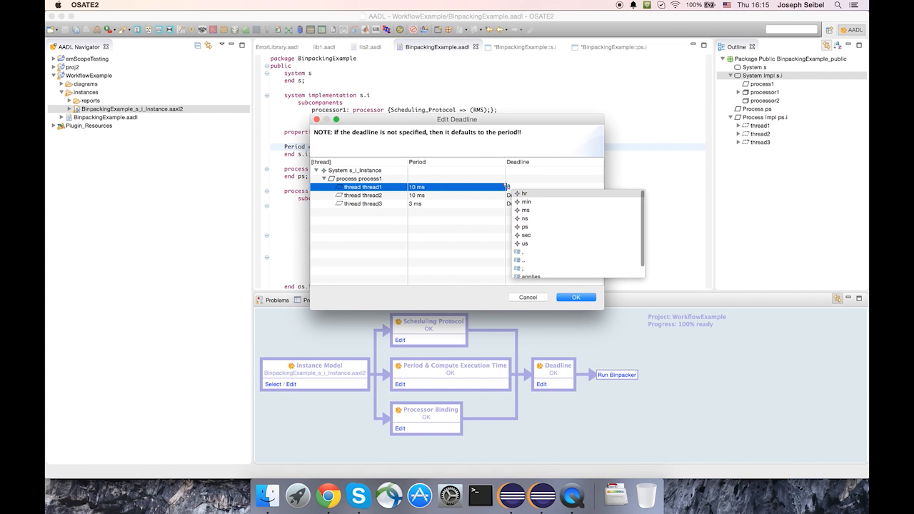
left_click(525, 195)
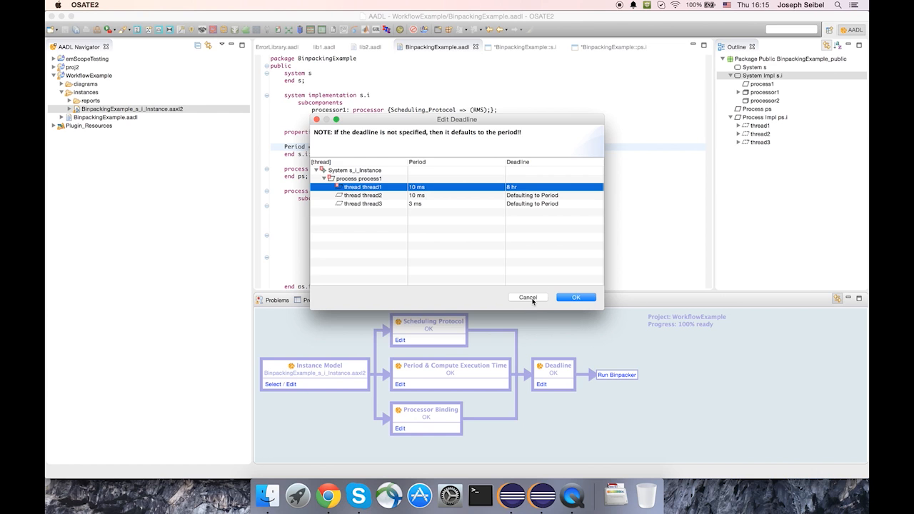
left_click(576, 297)
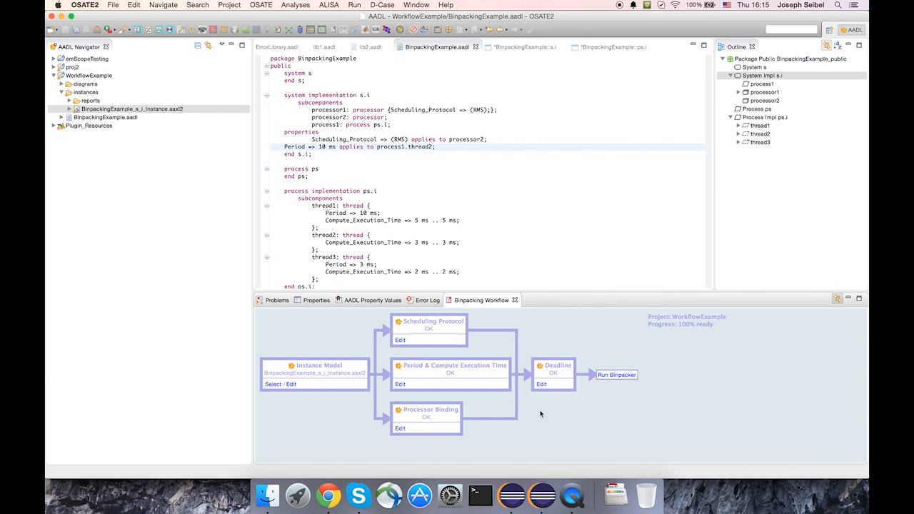